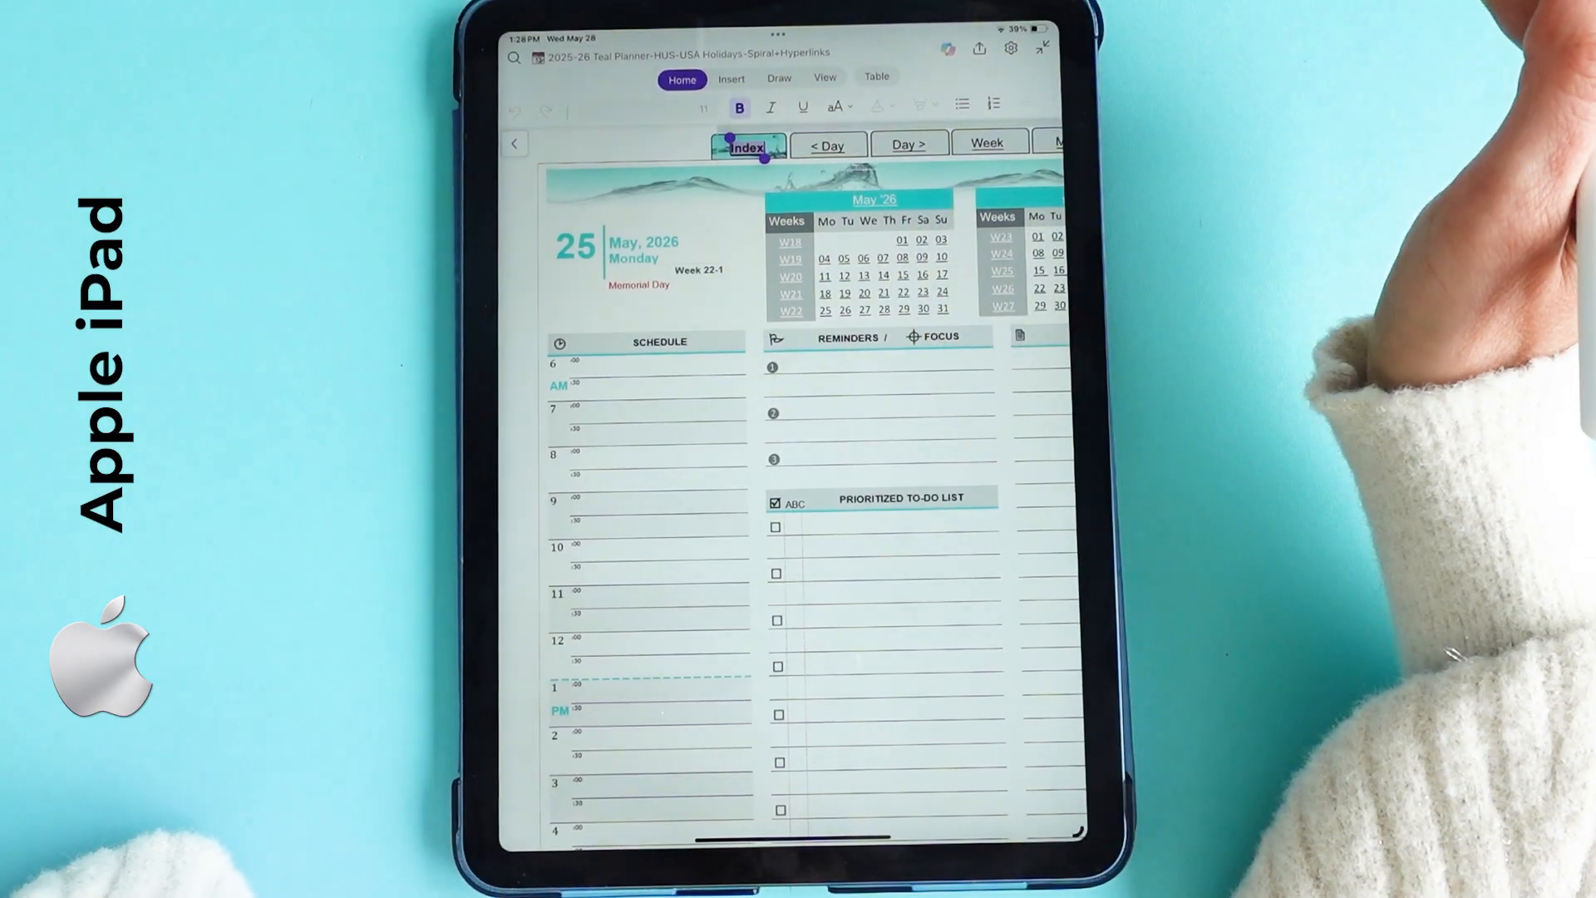
Reach the May 25, 2026 daily page via the Index and May '26 month links
click(748, 146)
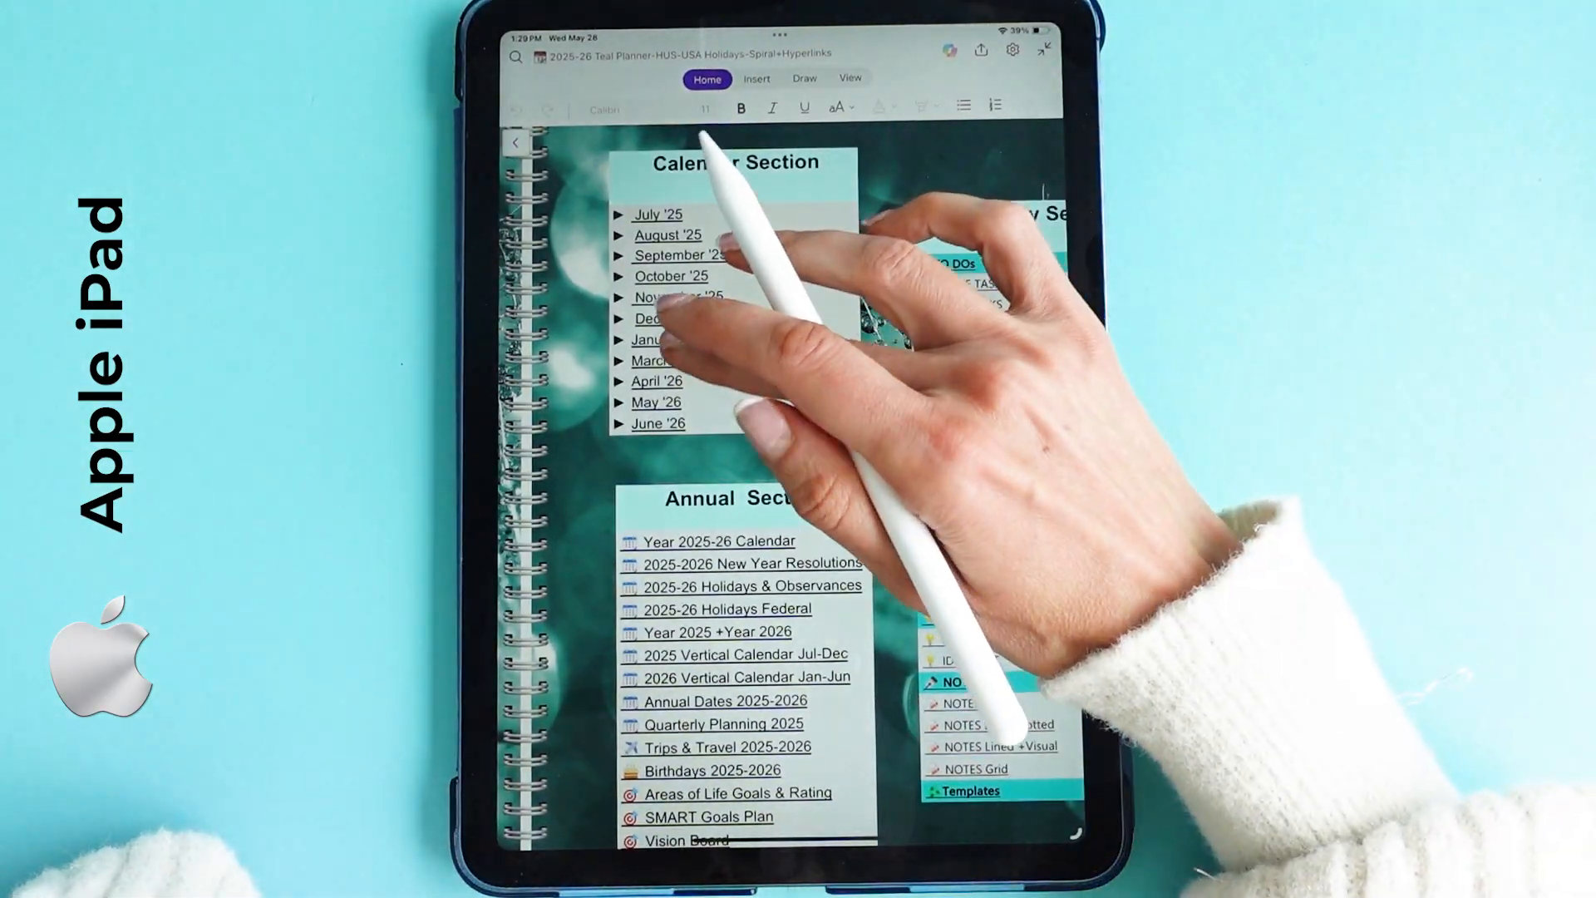
click(659, 400)
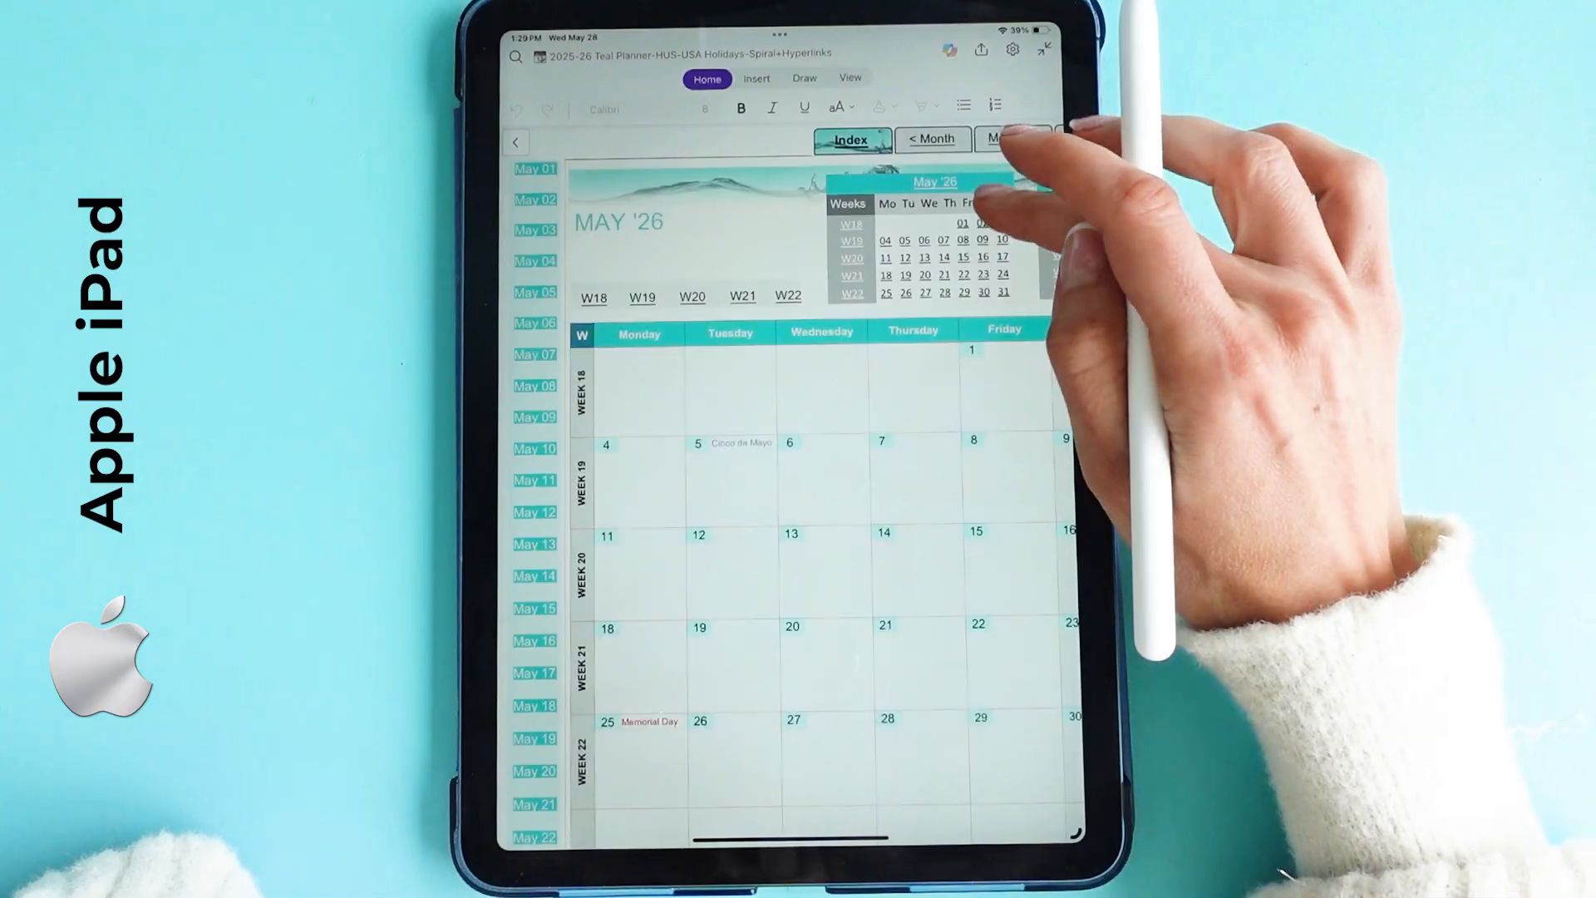
click(884, 293)
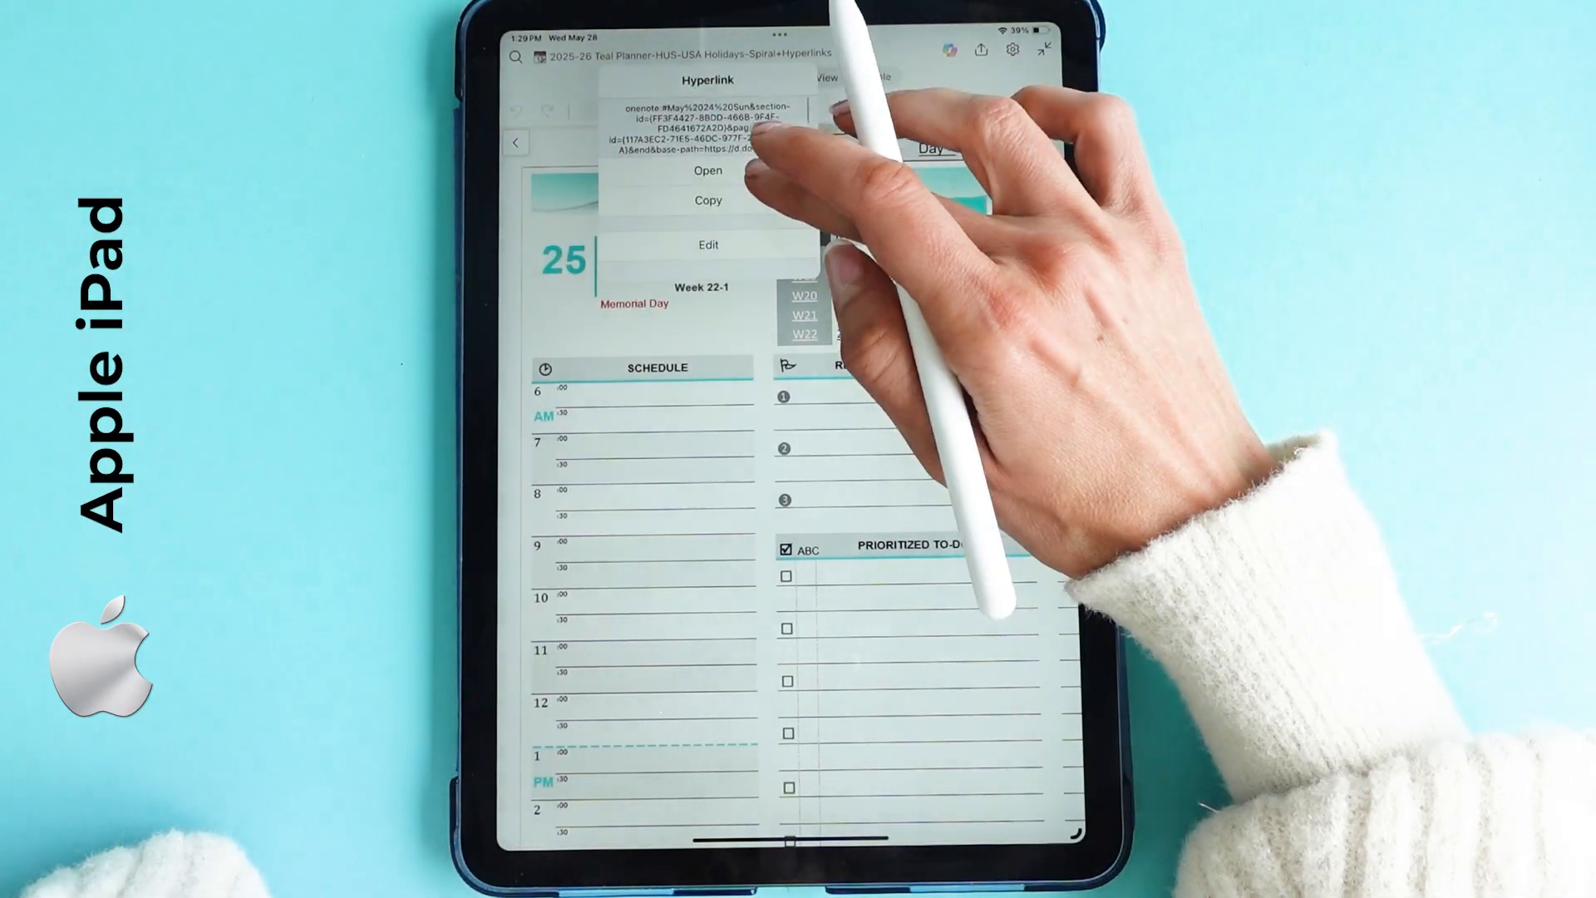
Step to the previous day and forward again with the < Day and Day > links
click(708, 170)
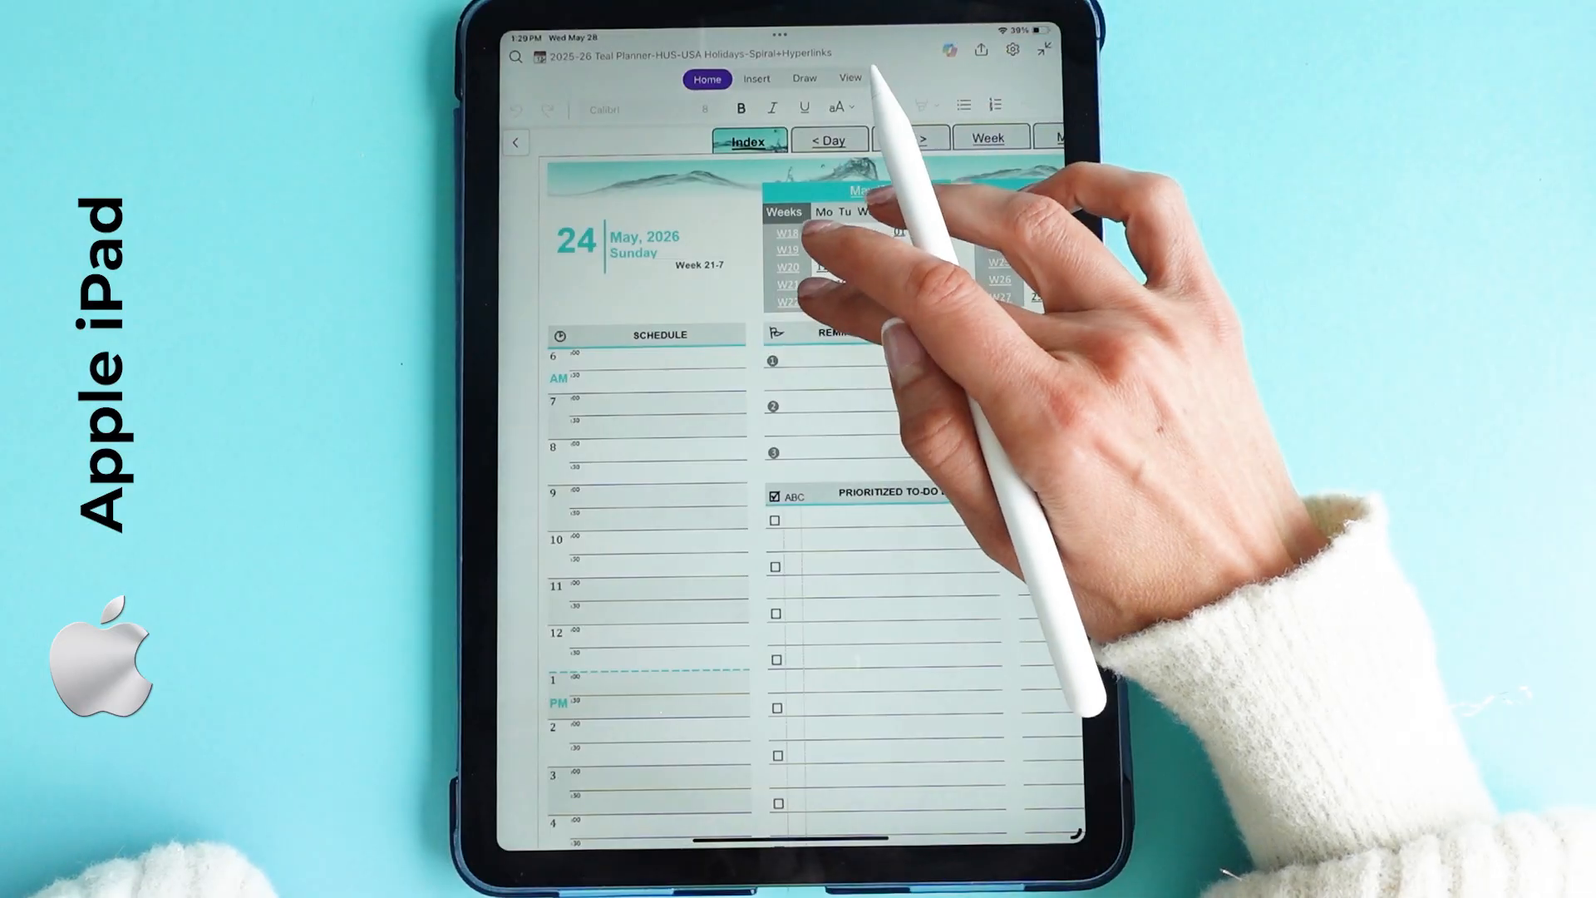
click(815, 244)
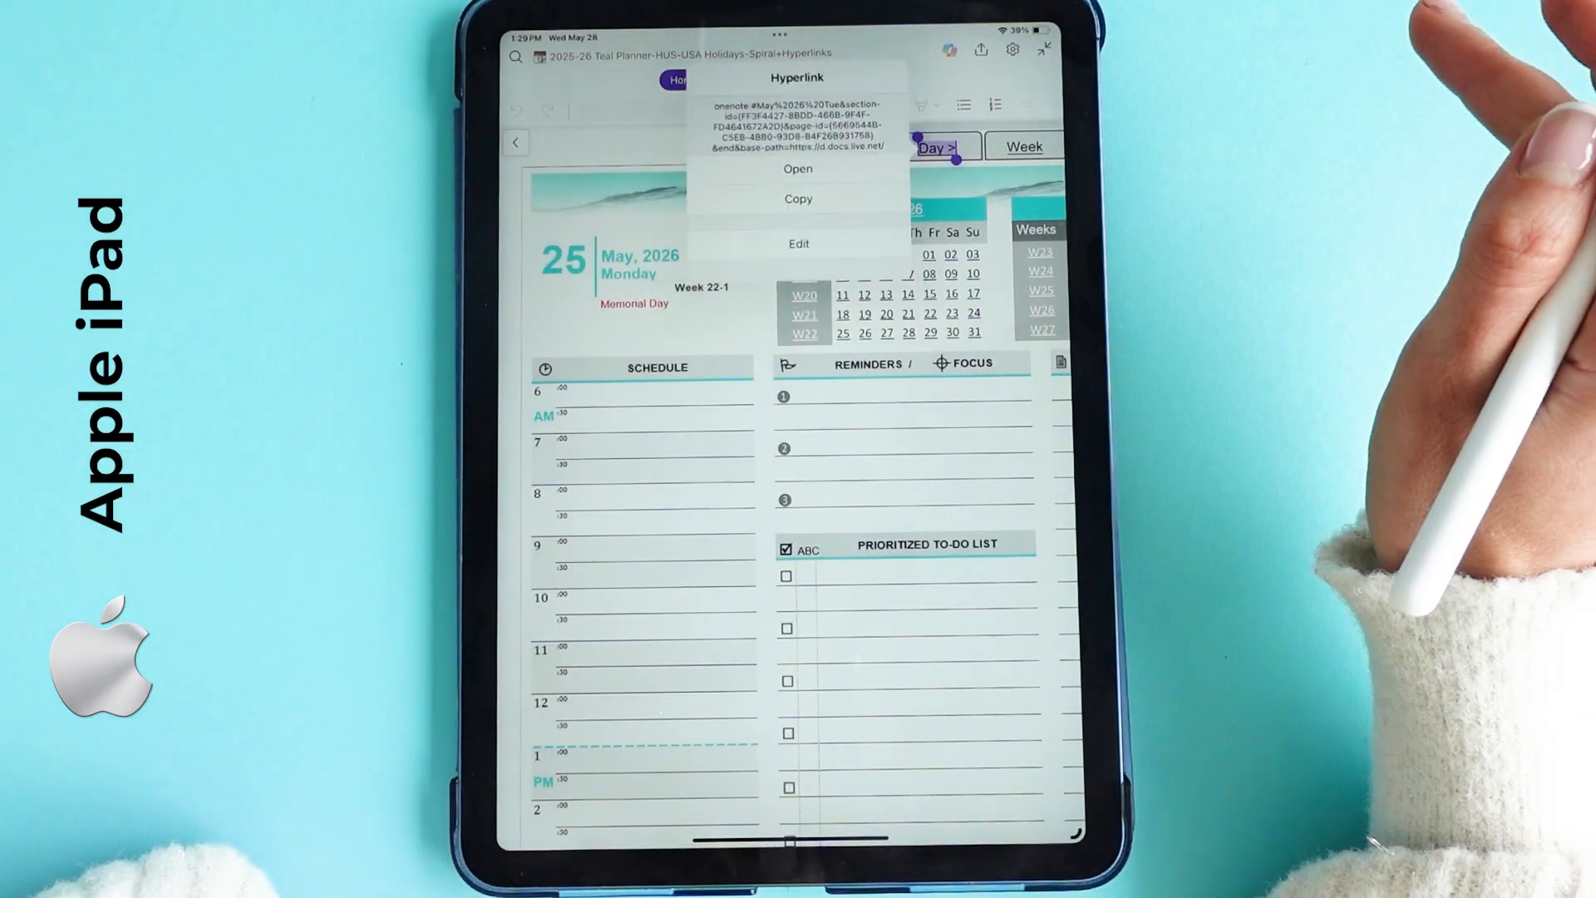
click(798, 169)
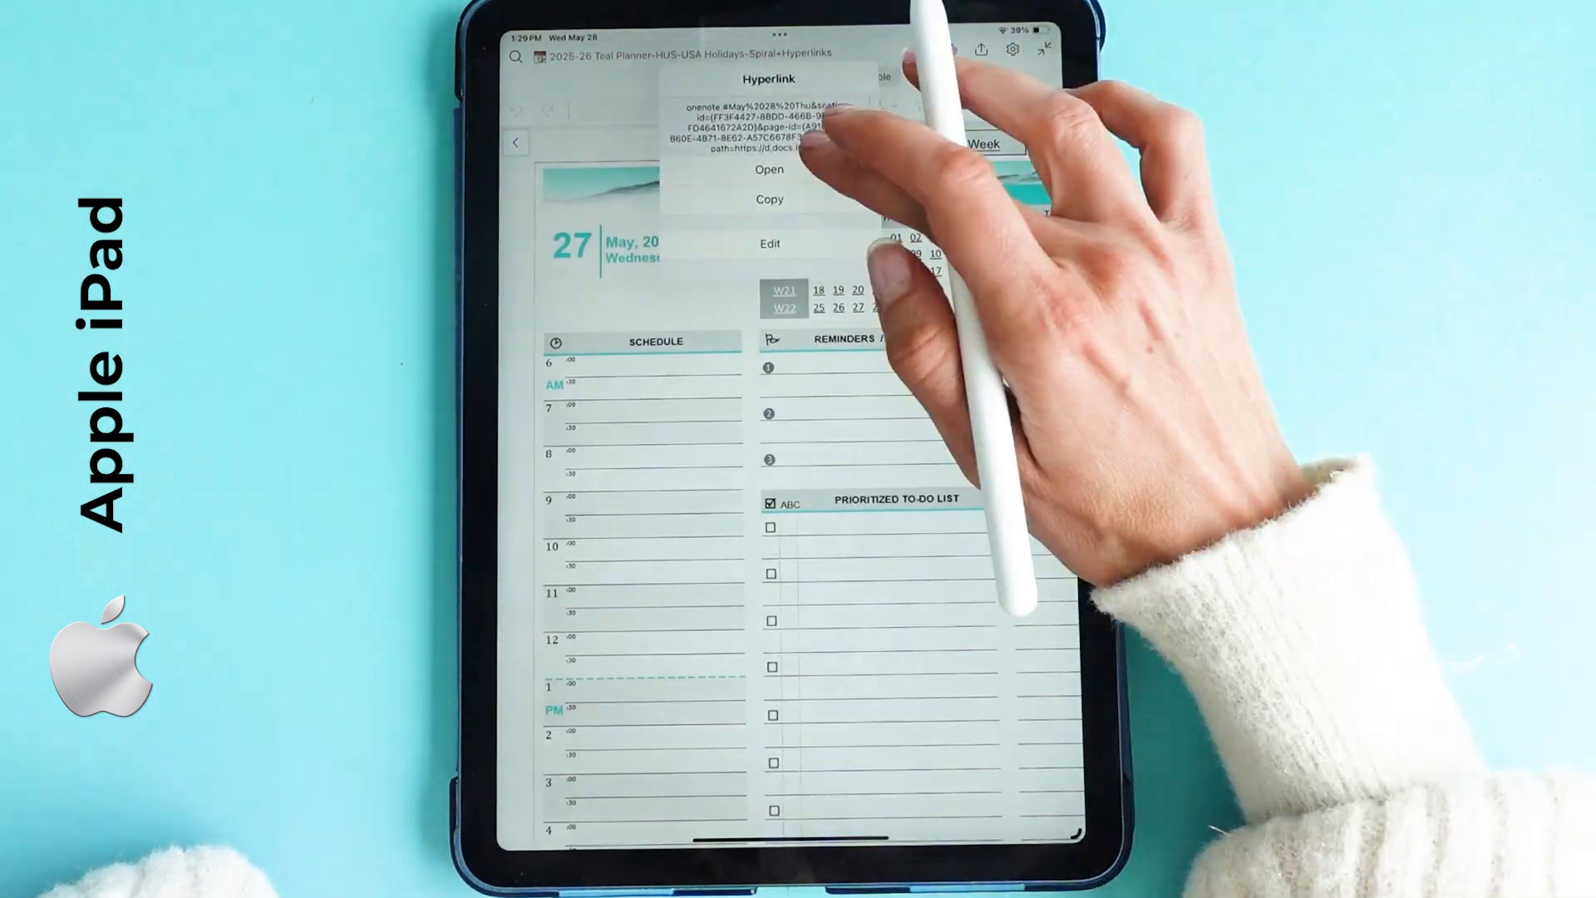
click(770, 170)
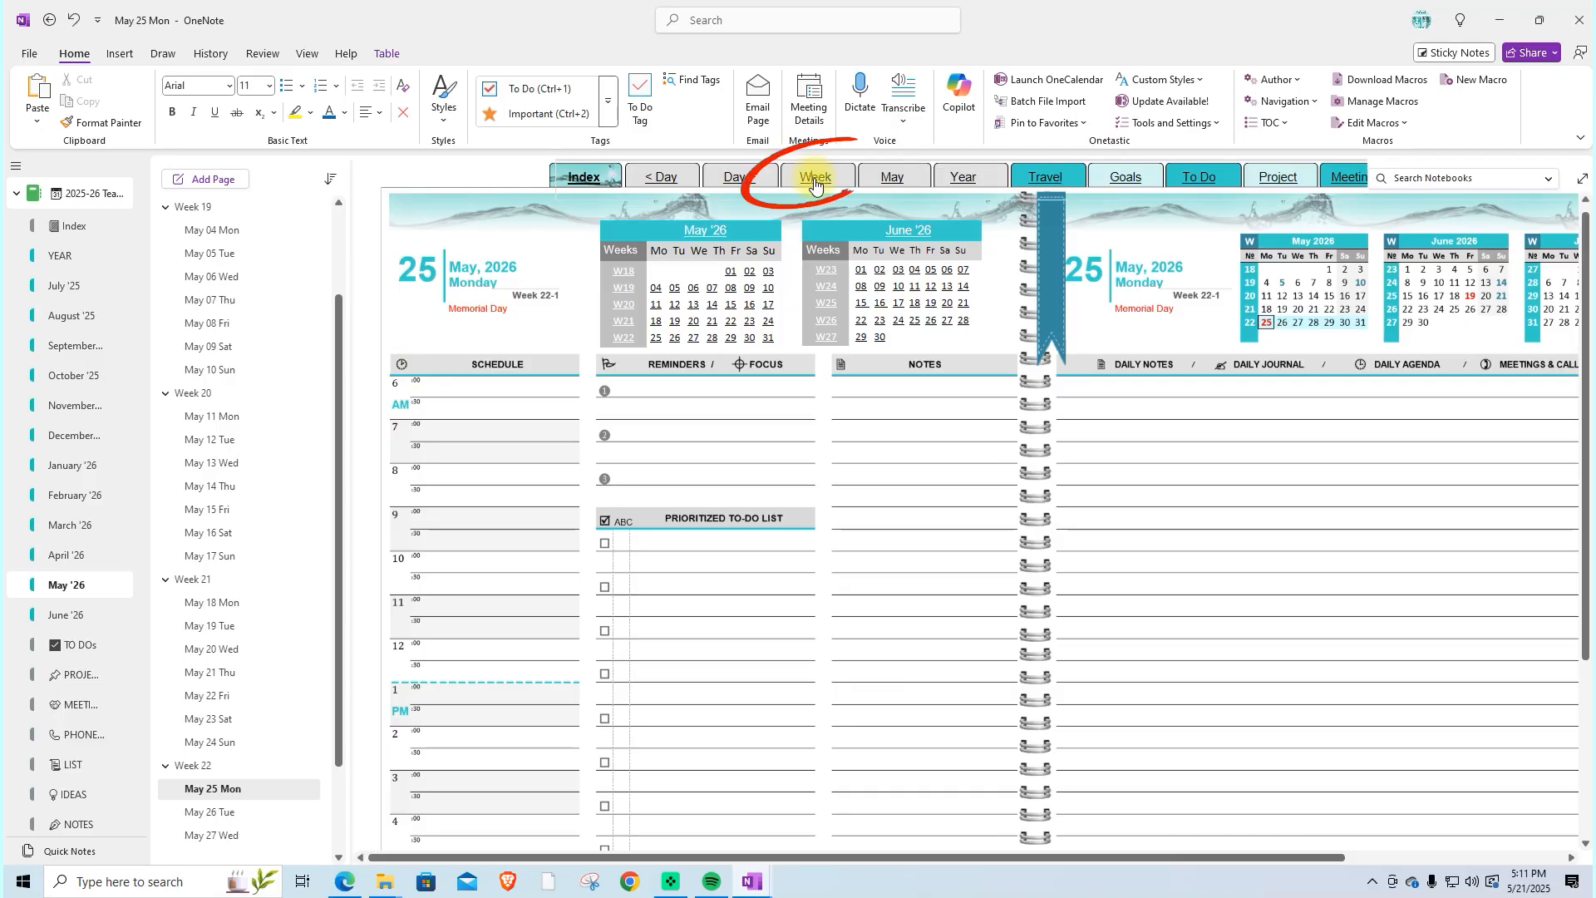
Step to May 26 and May 27, then reach May 8 through the May month page
click(705, 176)
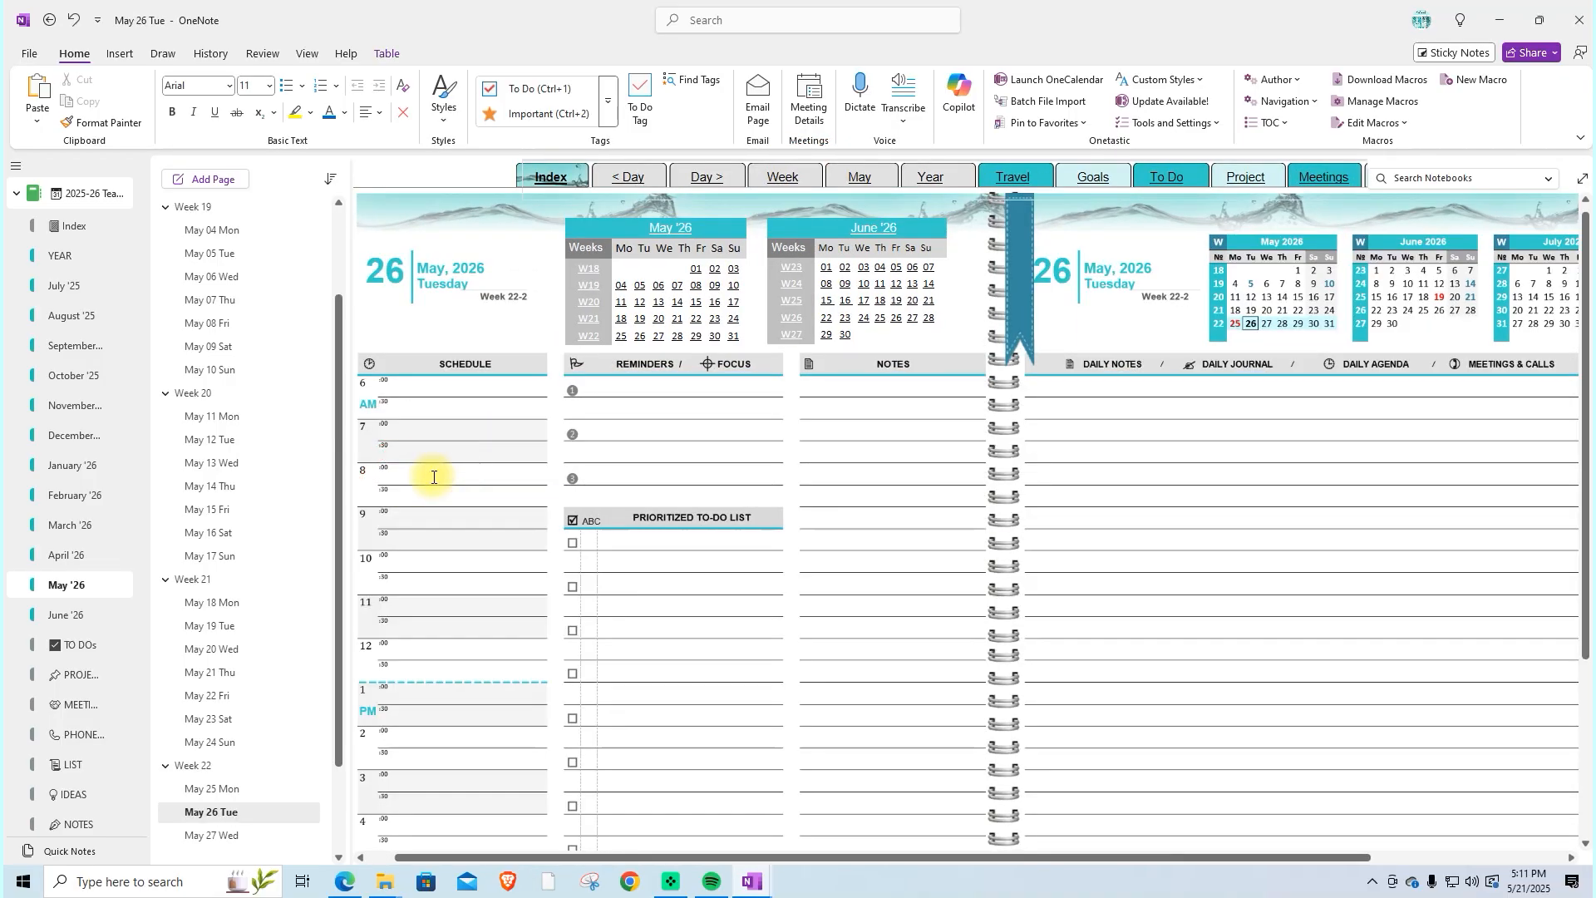
click(782, 174)
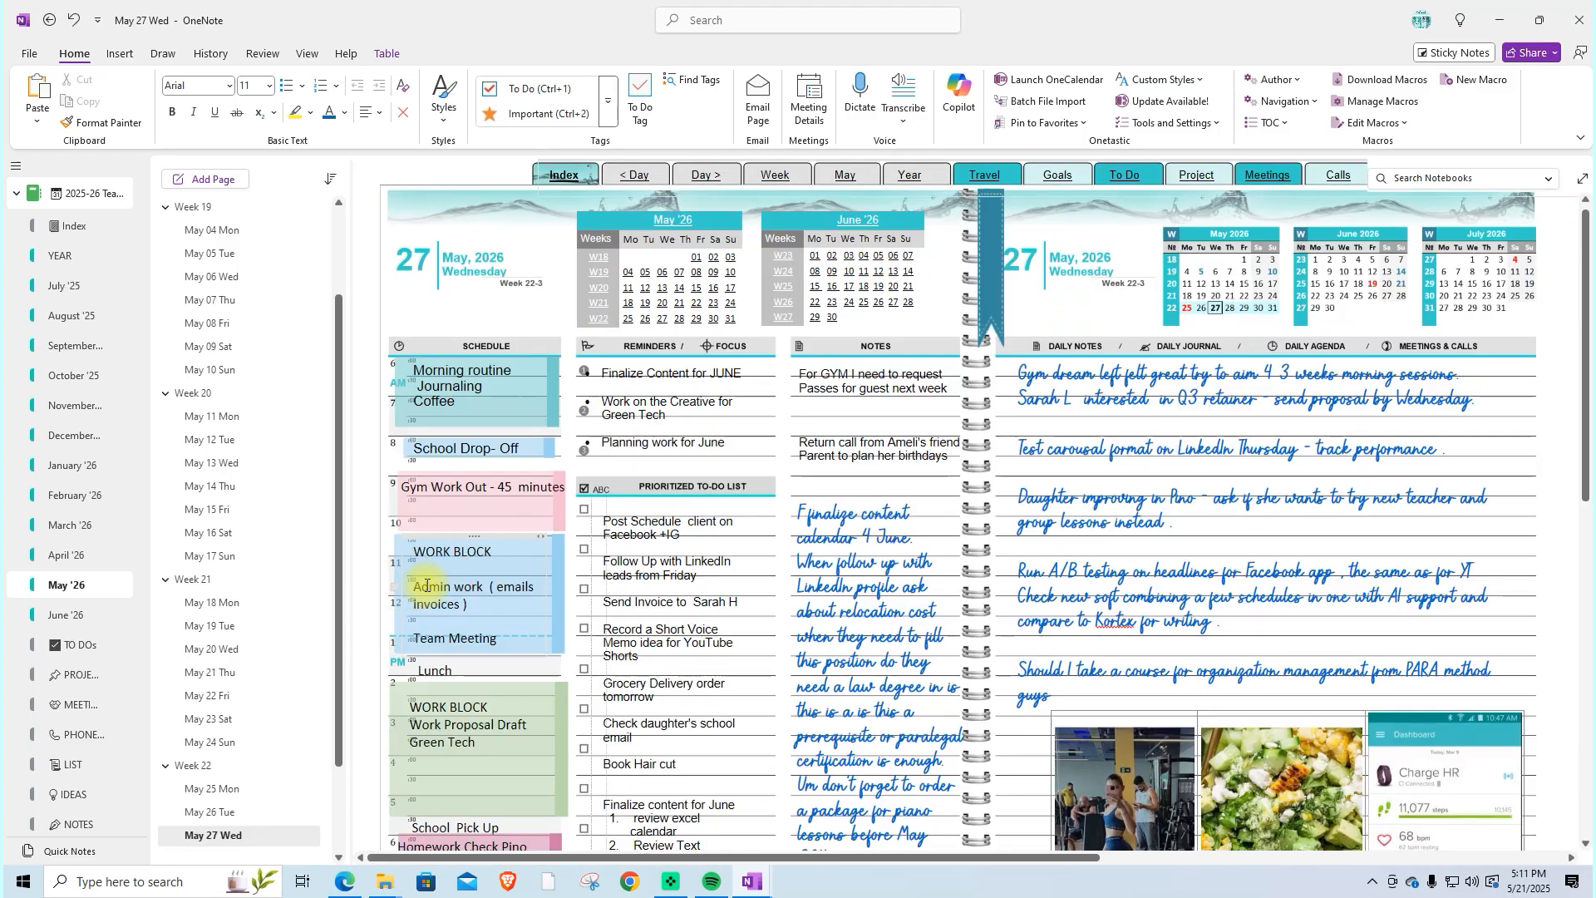
click(213, 765)
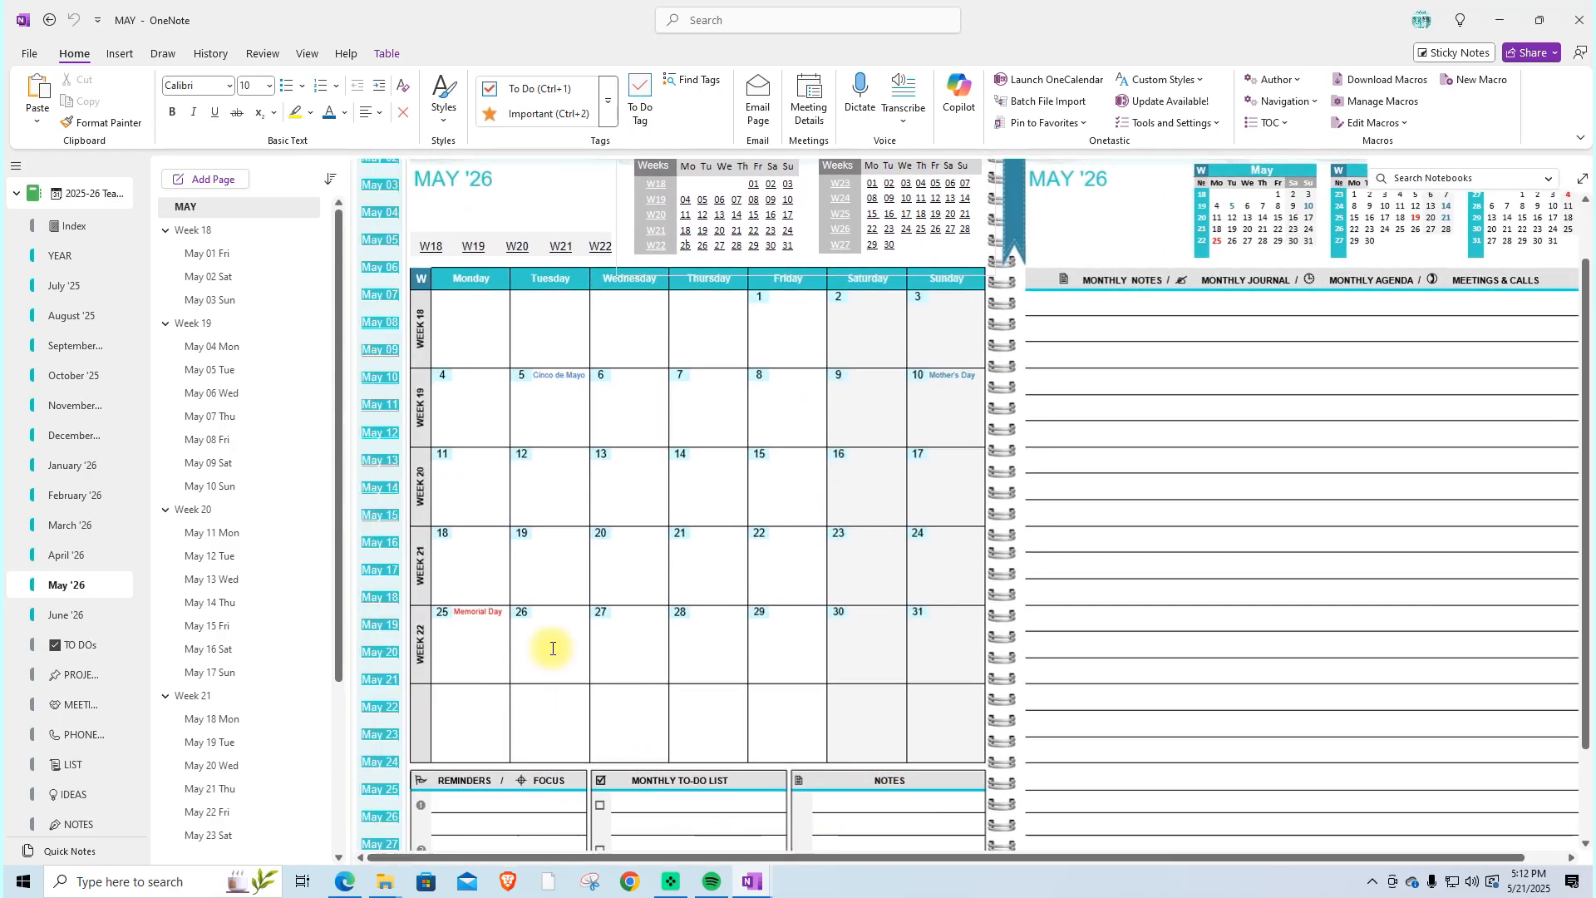
click(208, 439)
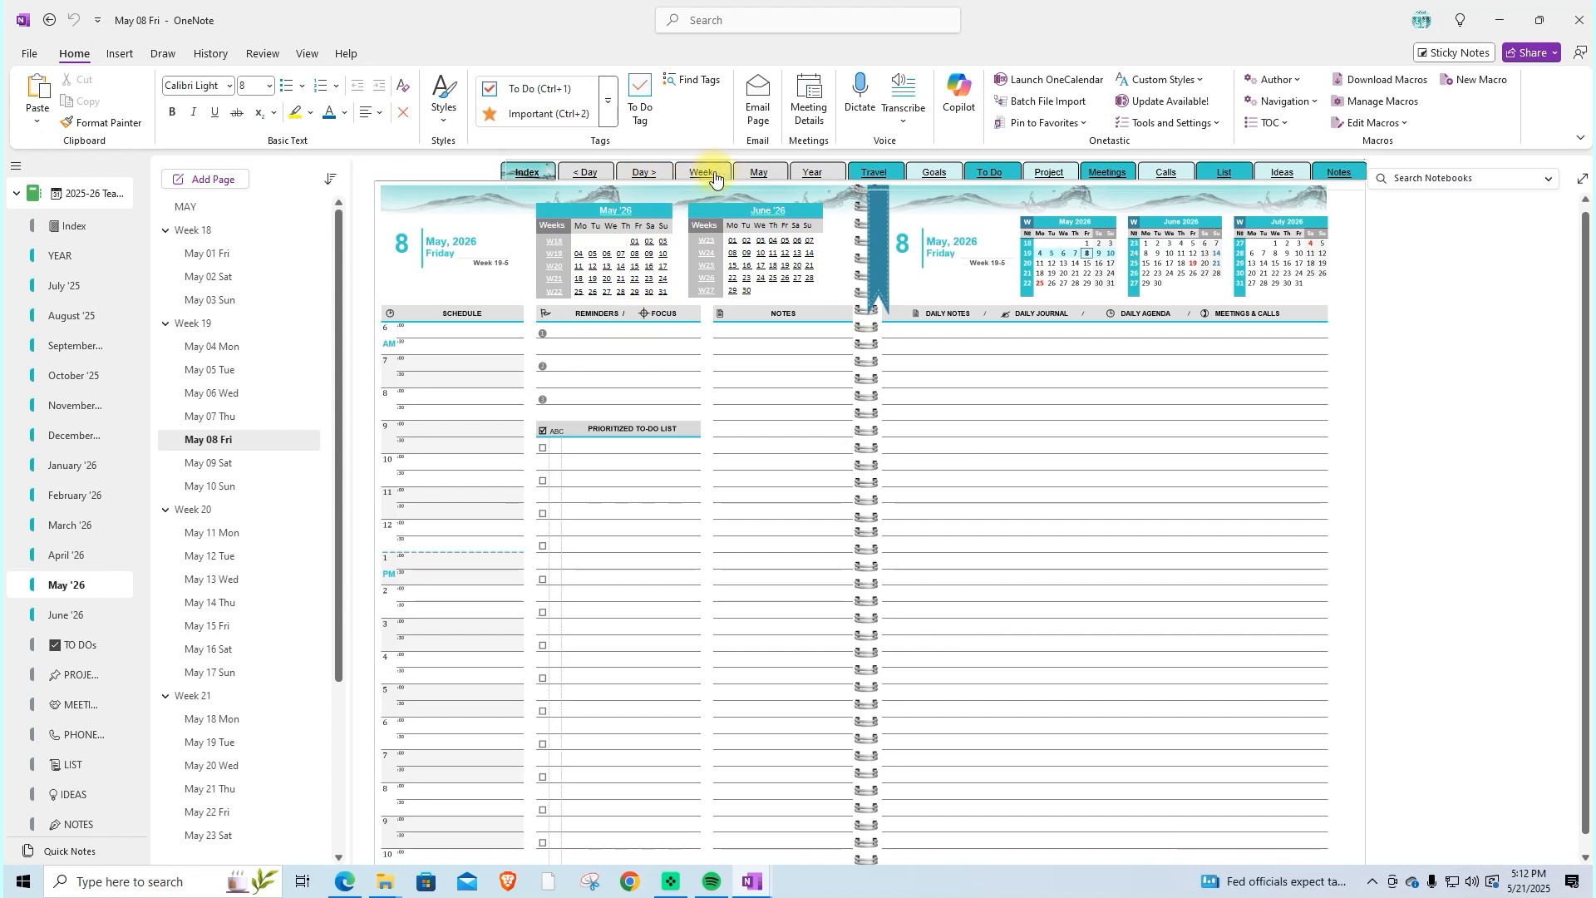
mouse_move(758, 171)
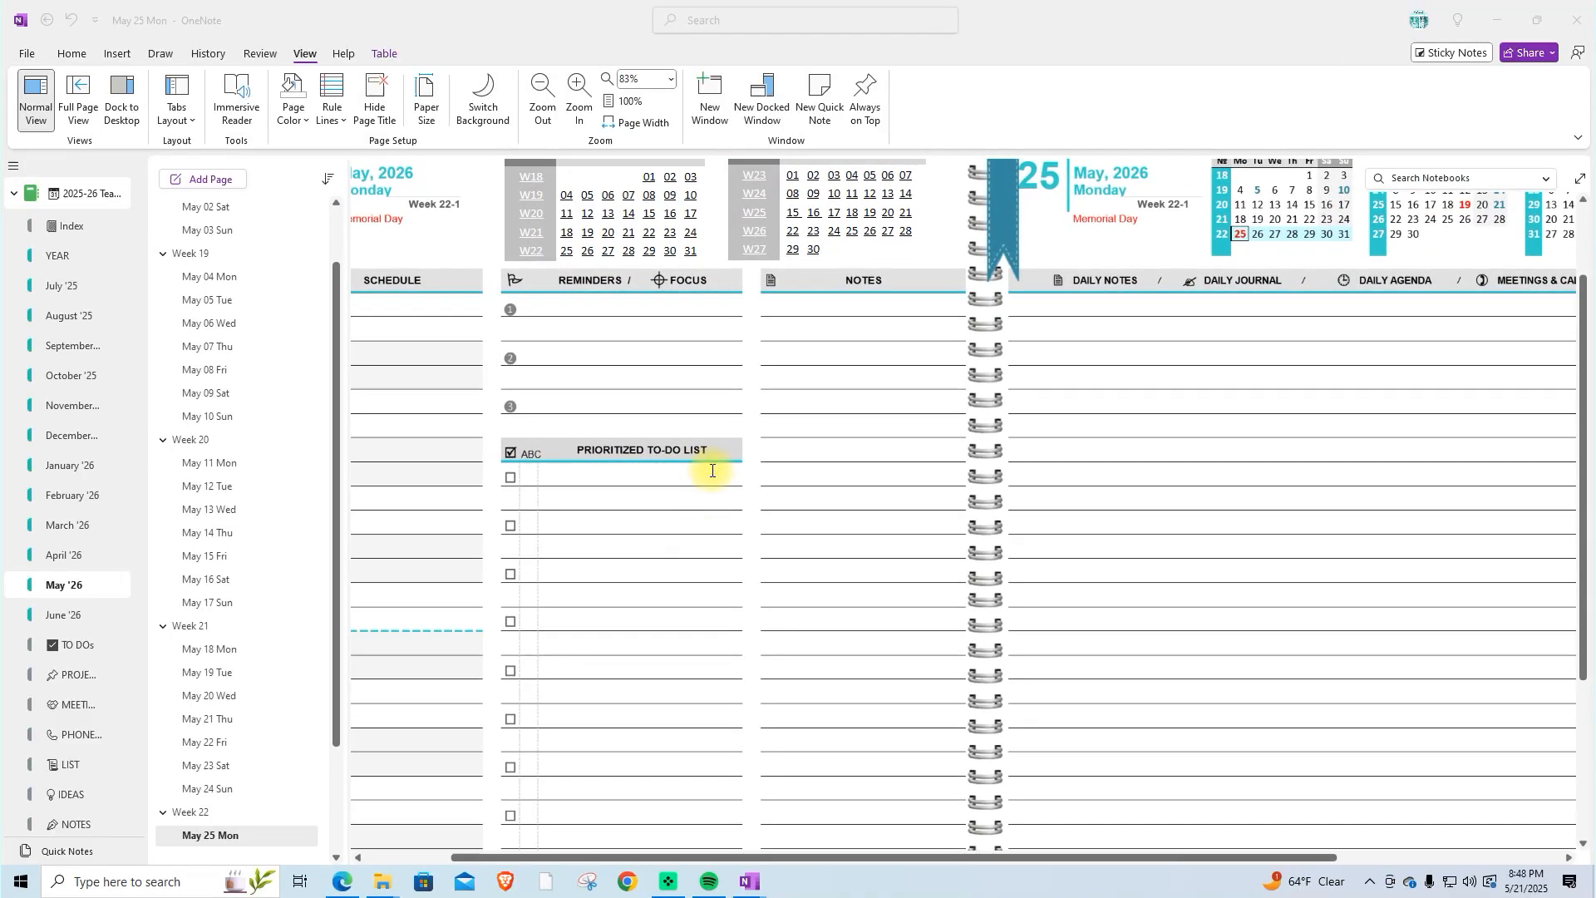
Enlarge the daily page and follow the Week link to the Week 22 overview
click(577, 90)
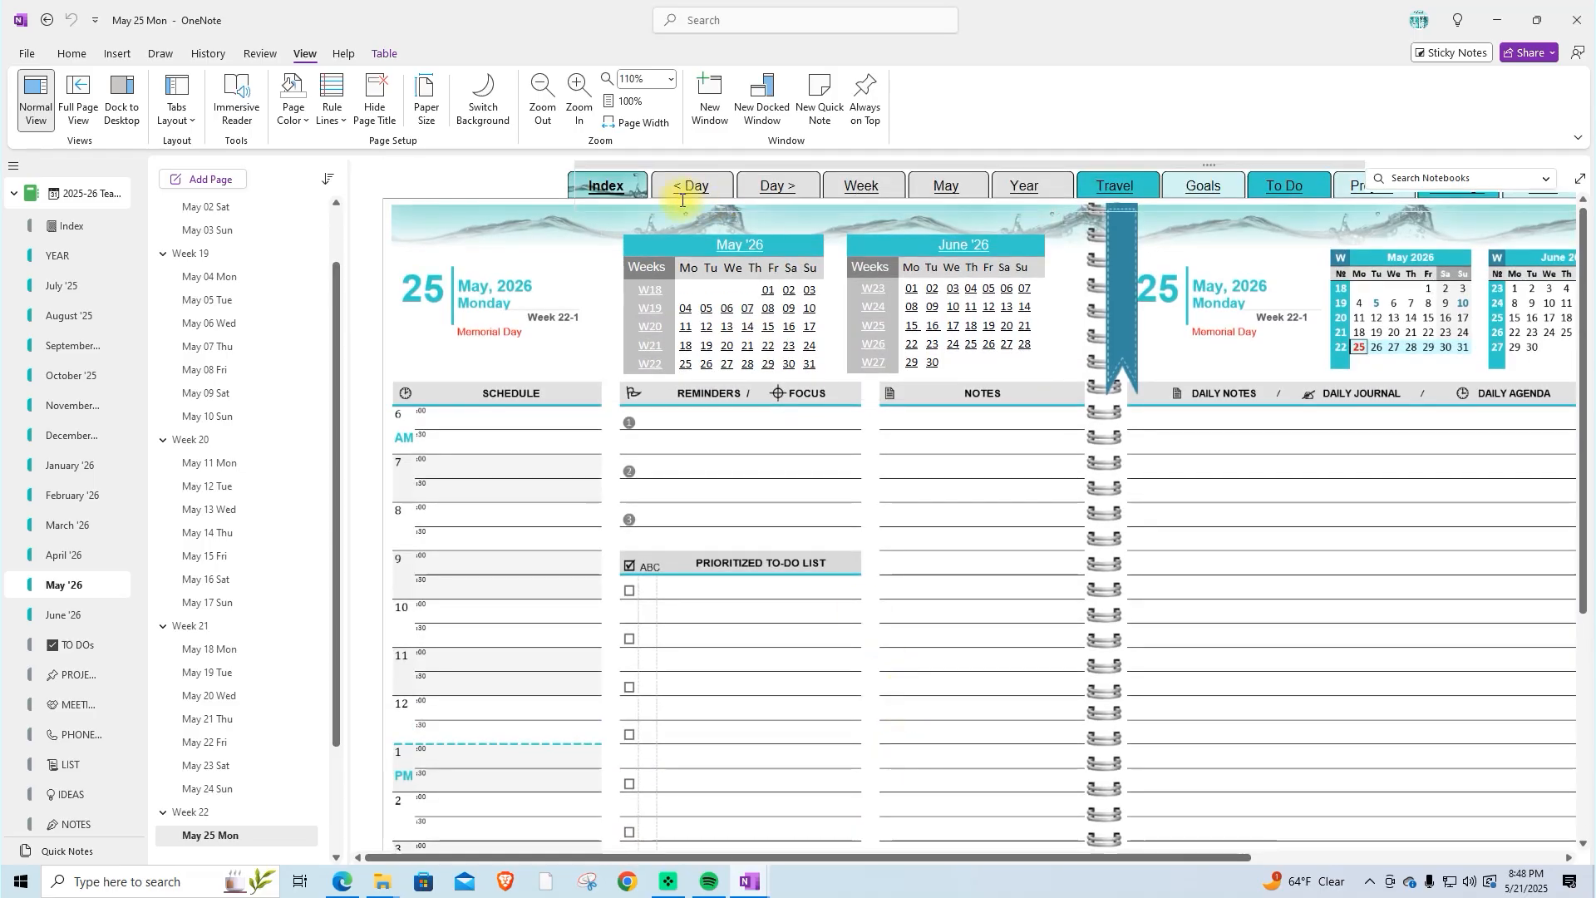
click(860, 184)
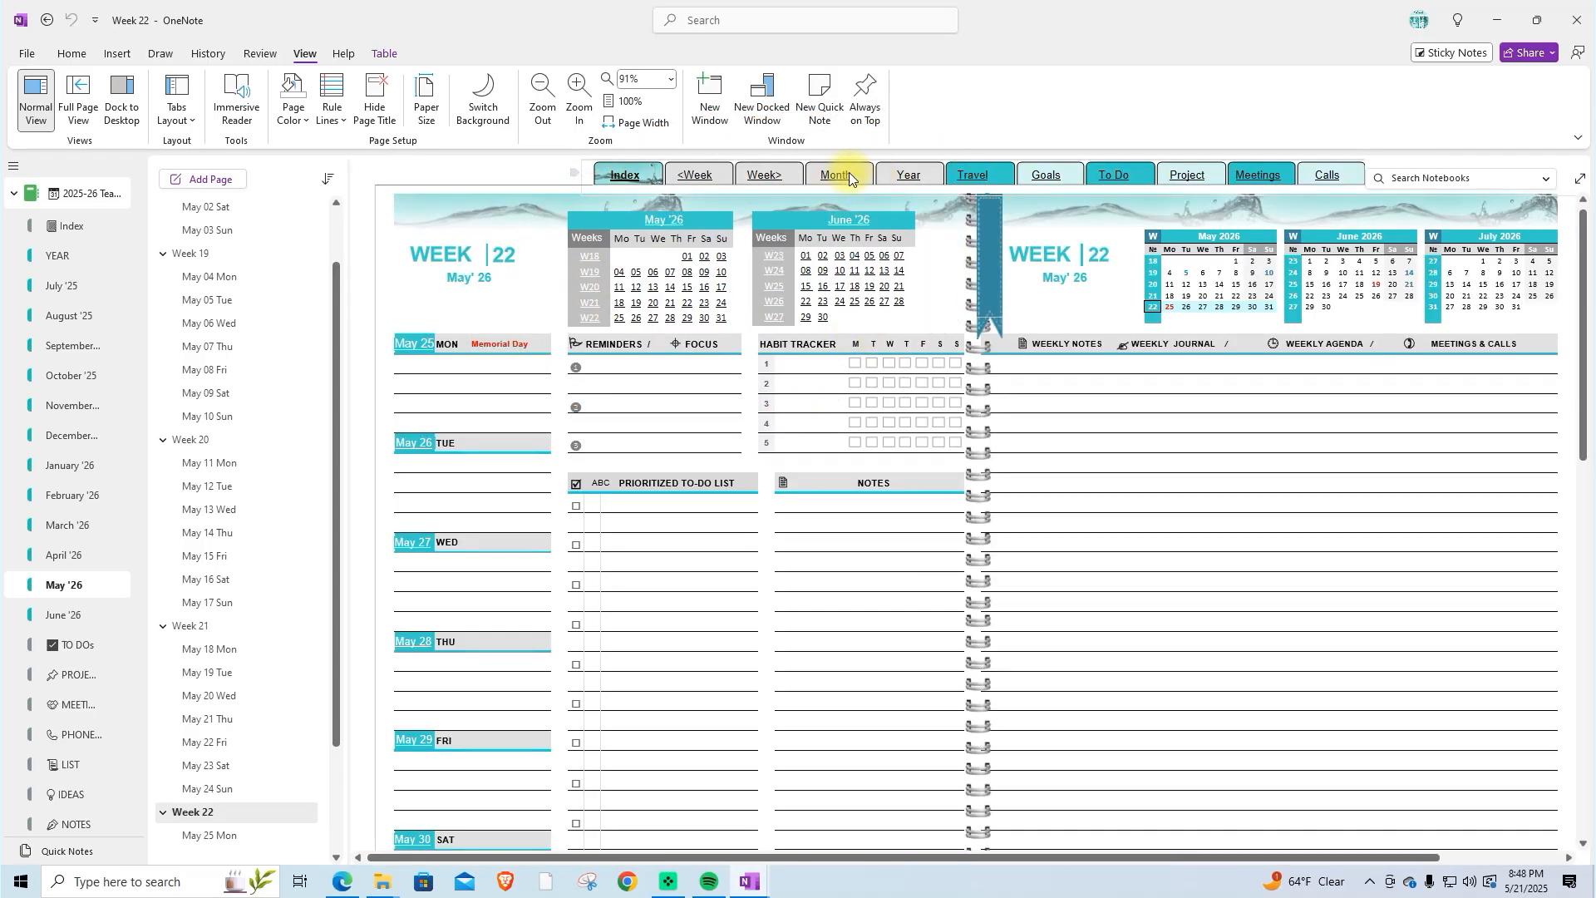
click(836, 175)
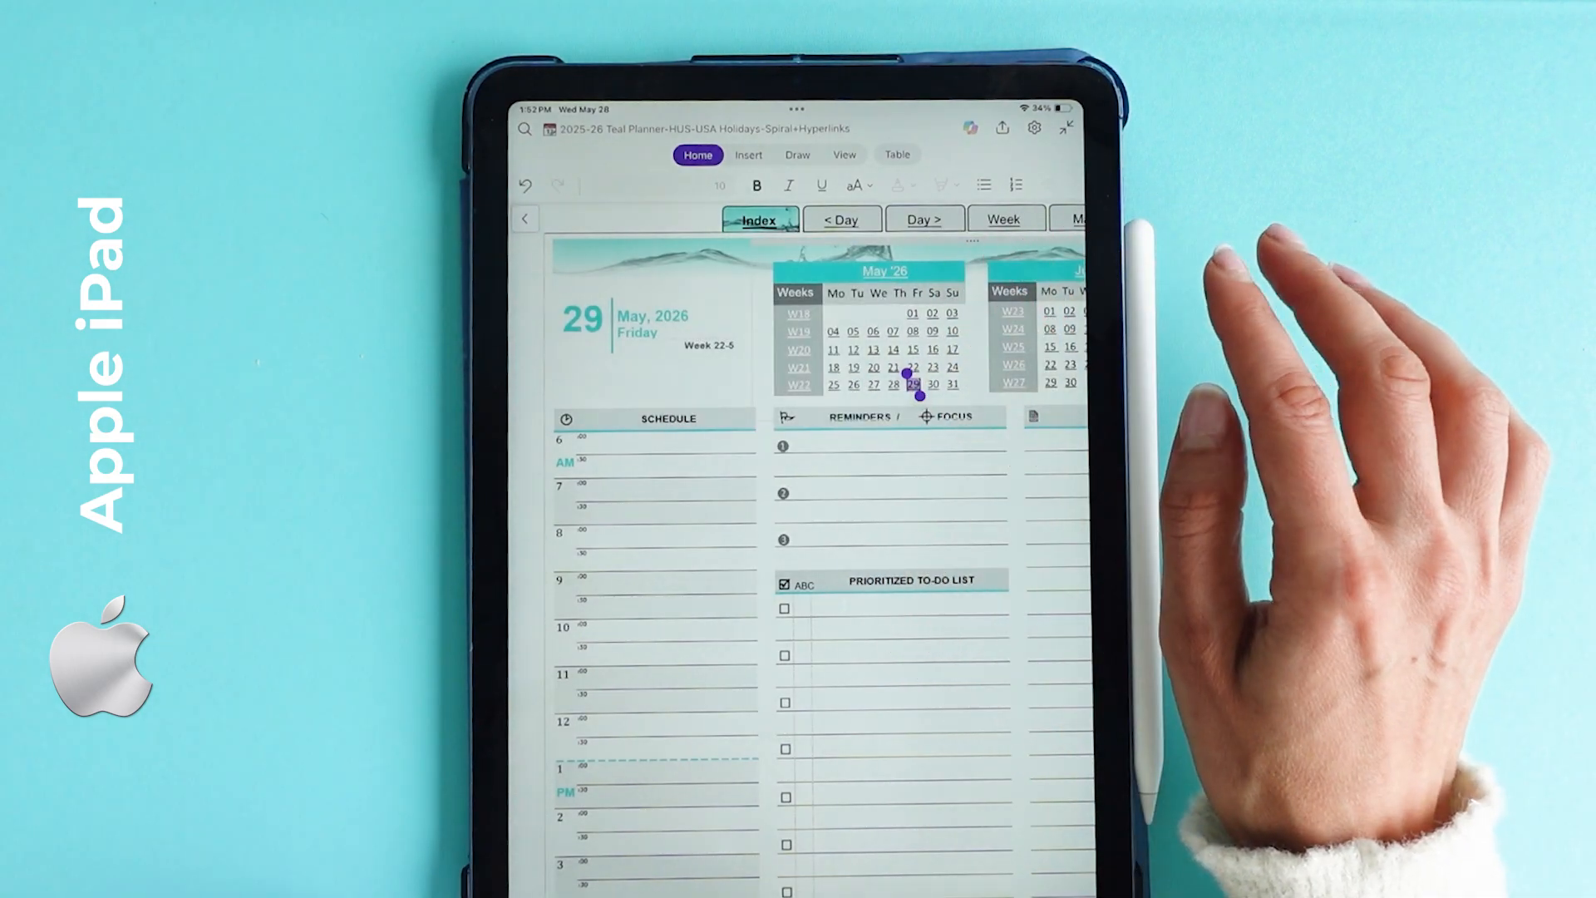
Follow the W18 link to the May '26 page and its week links toward June
click(798, 314)
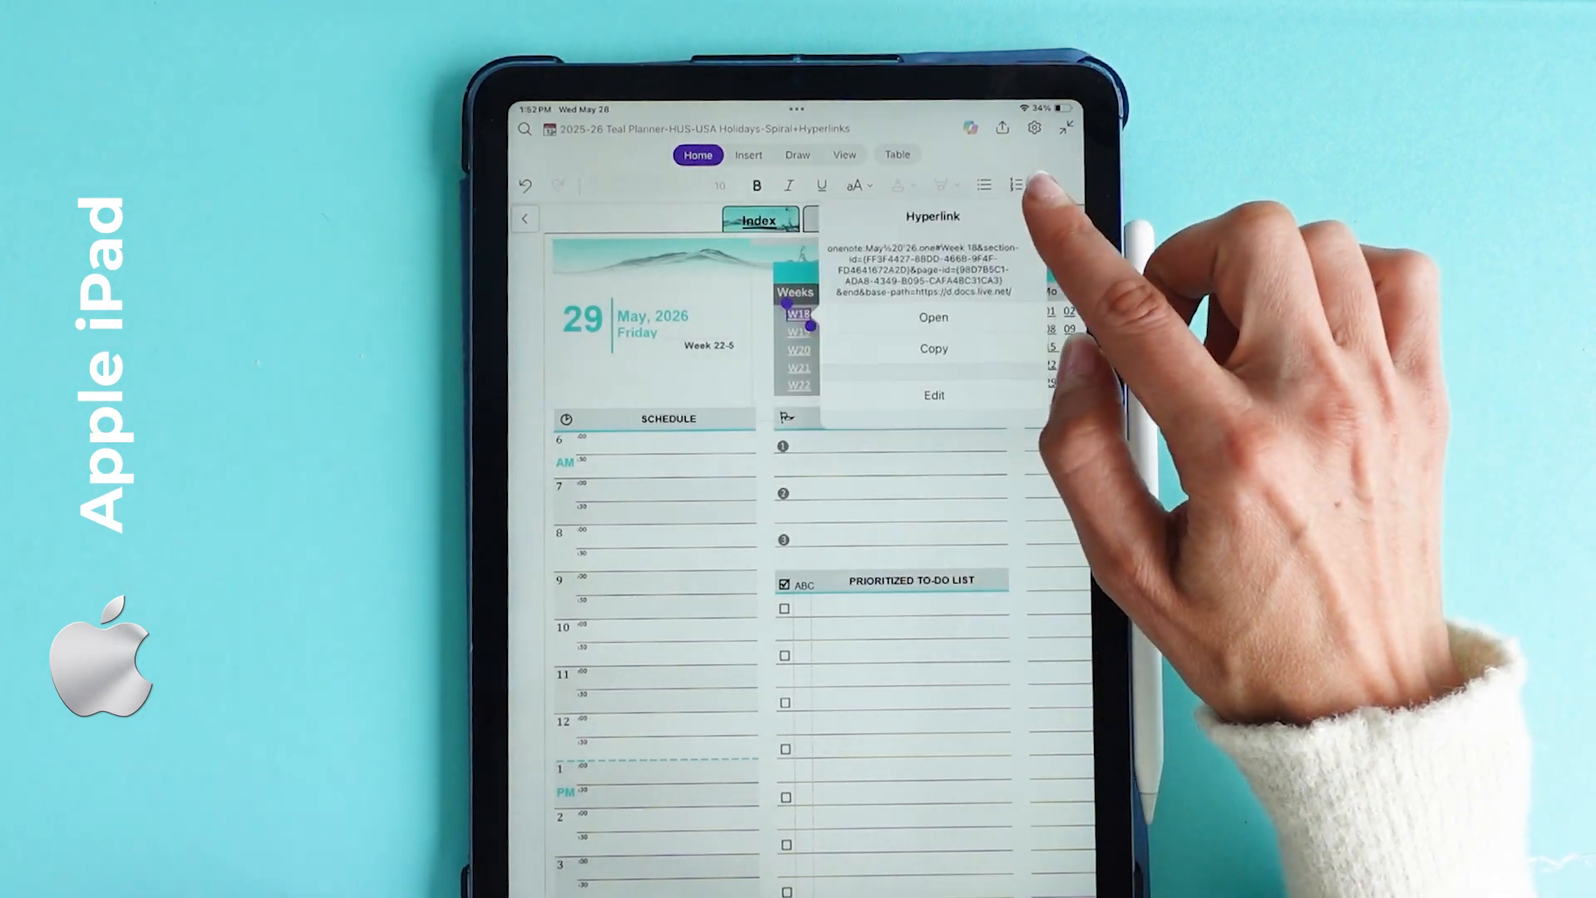
click(931, 316)
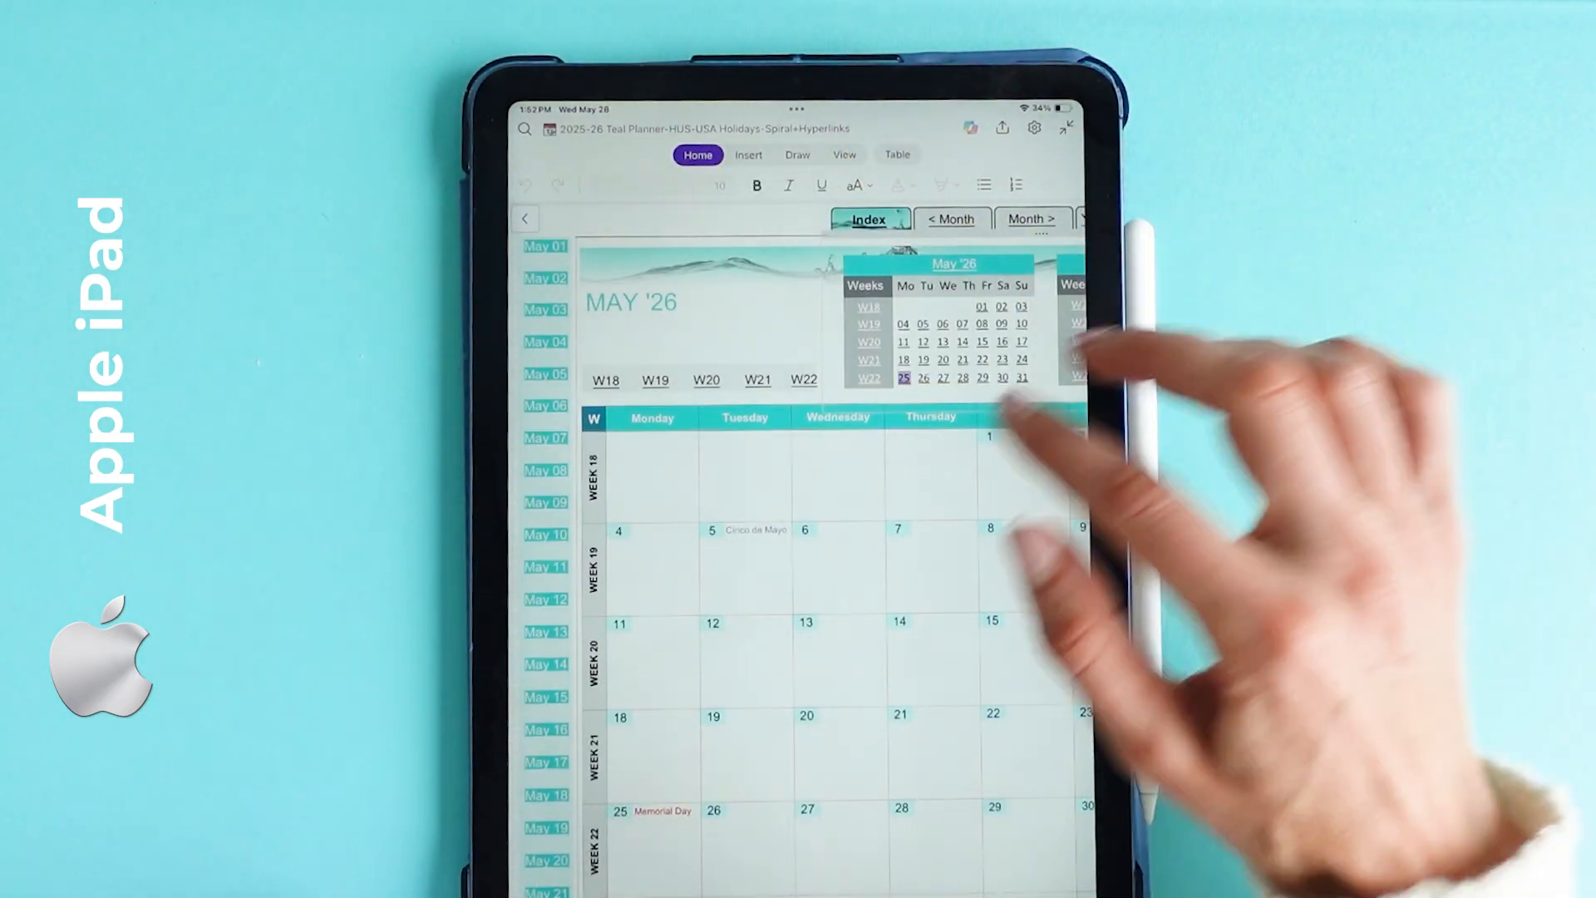
scroll(down, 3)
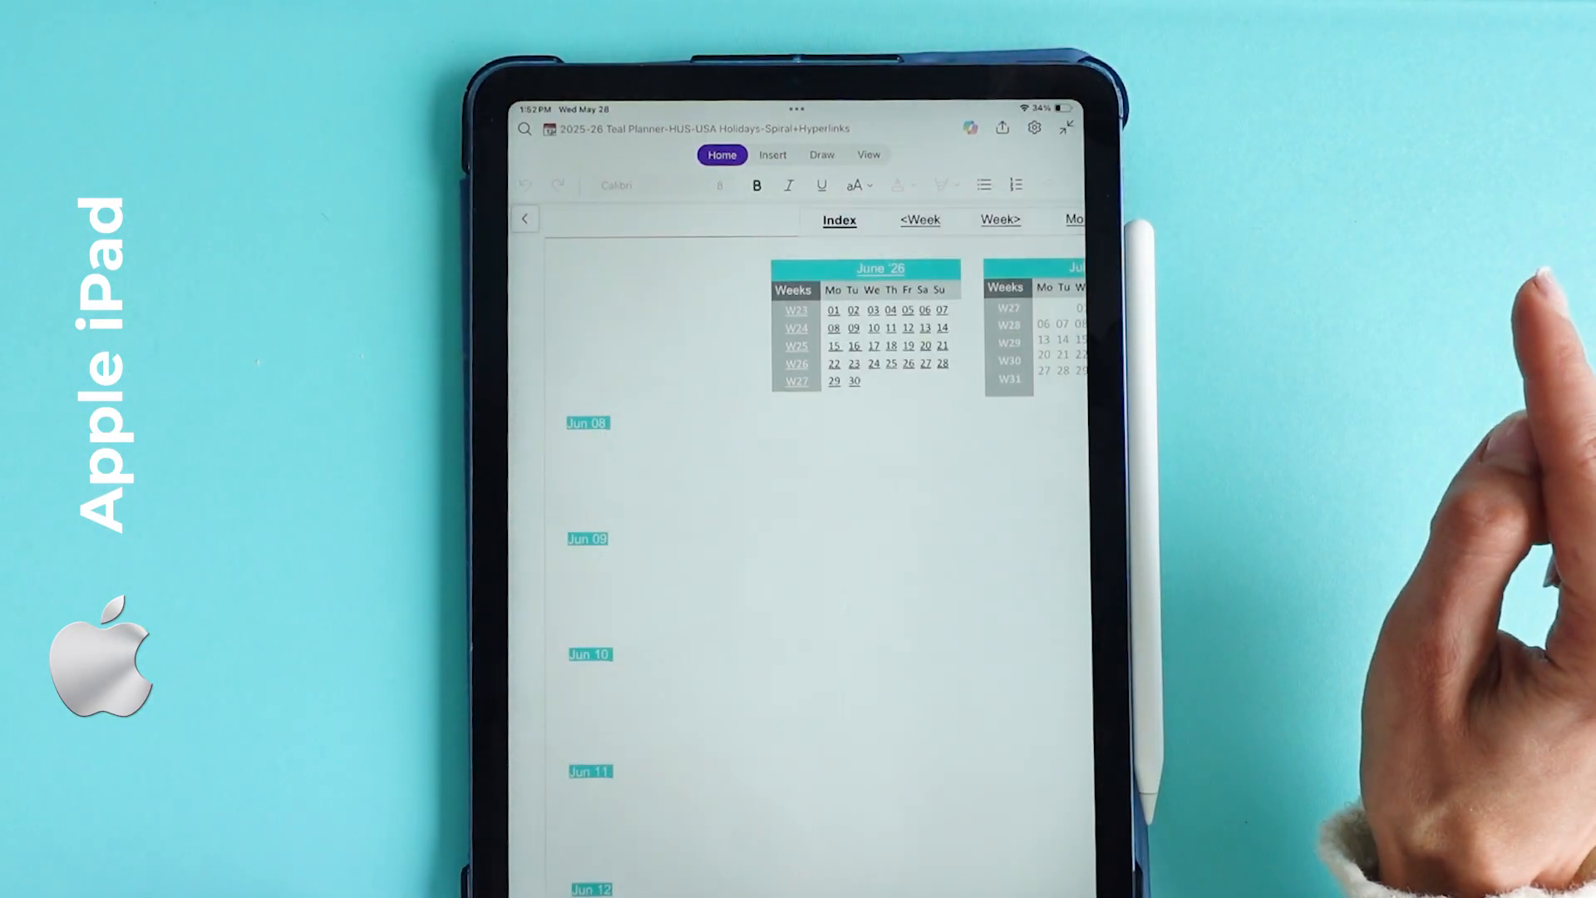
click(838, 220)
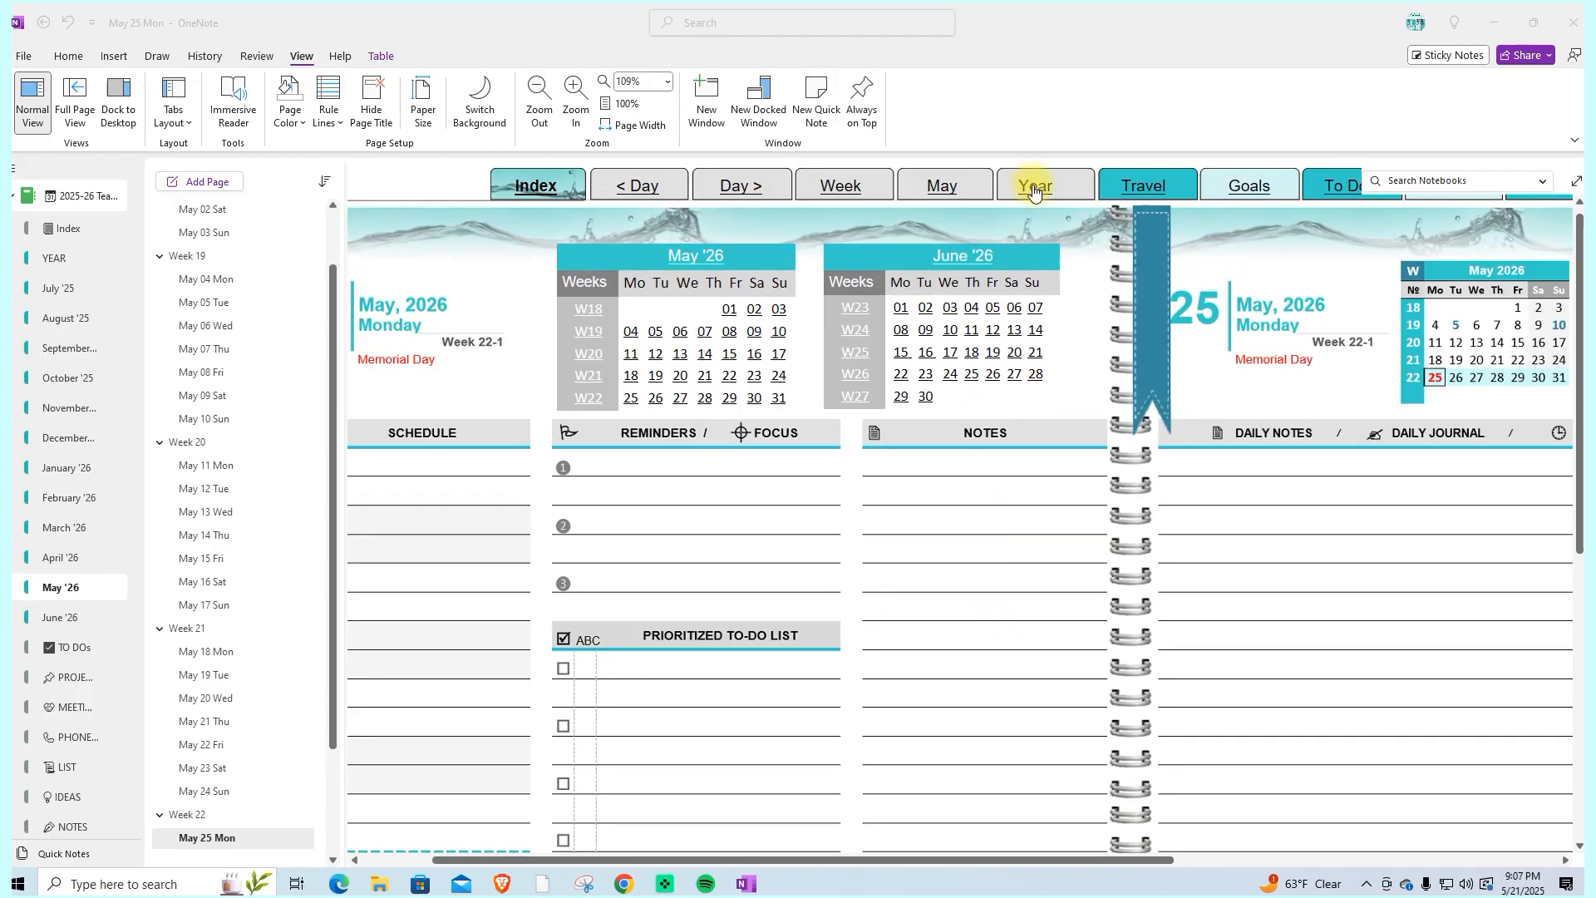
Visit the yearly overview, then land on the filled-in May 27, 2026 daily page
click(1035, 185)
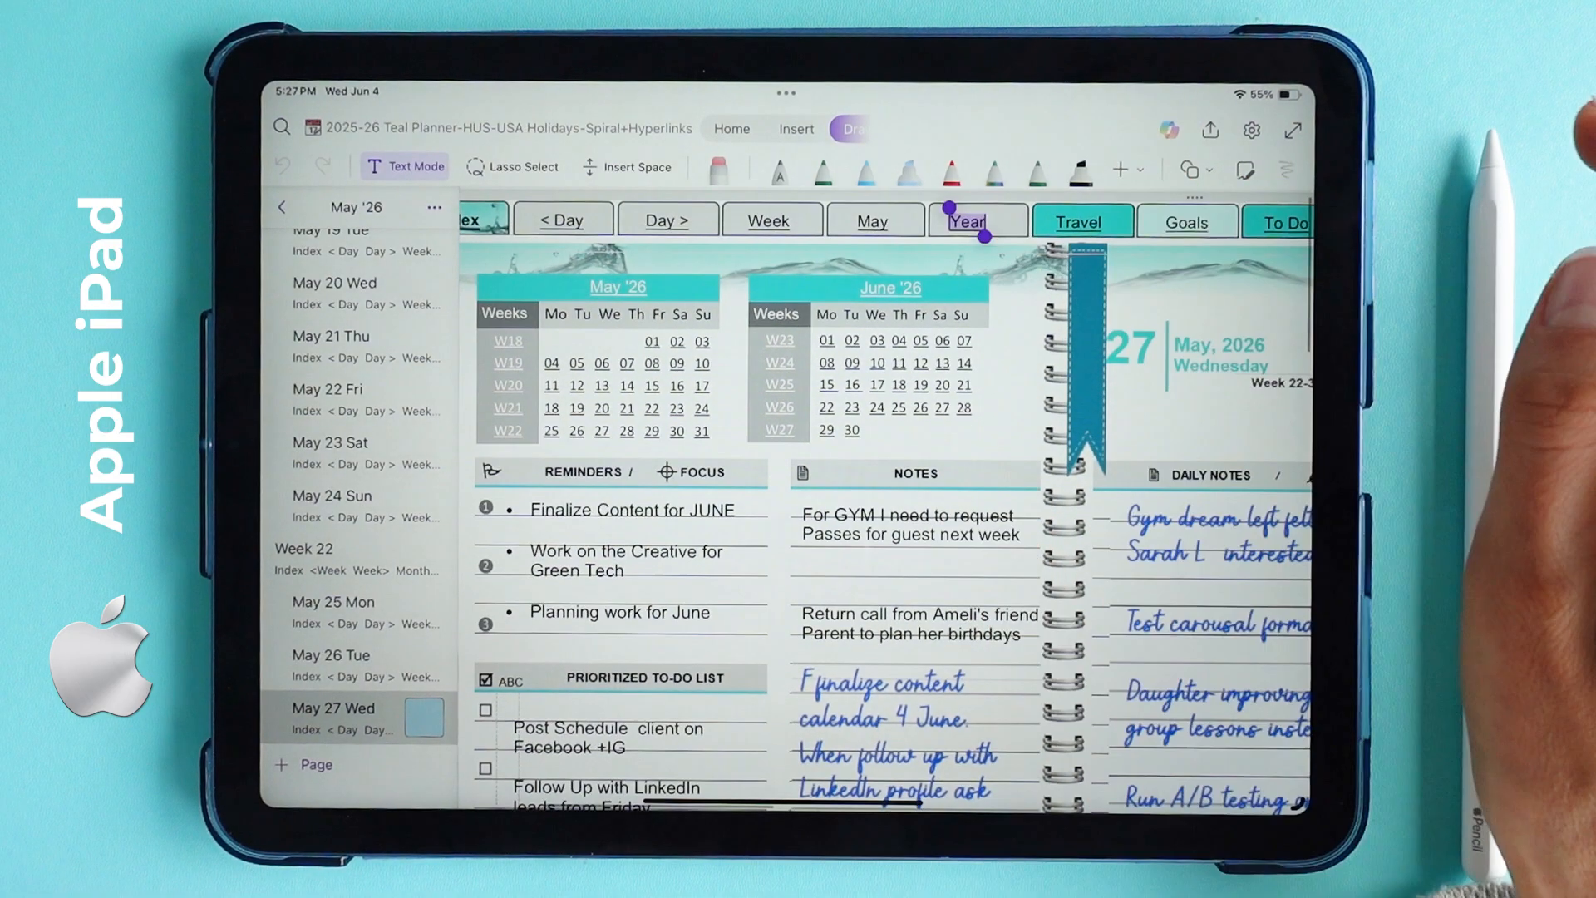
click(976, 221)
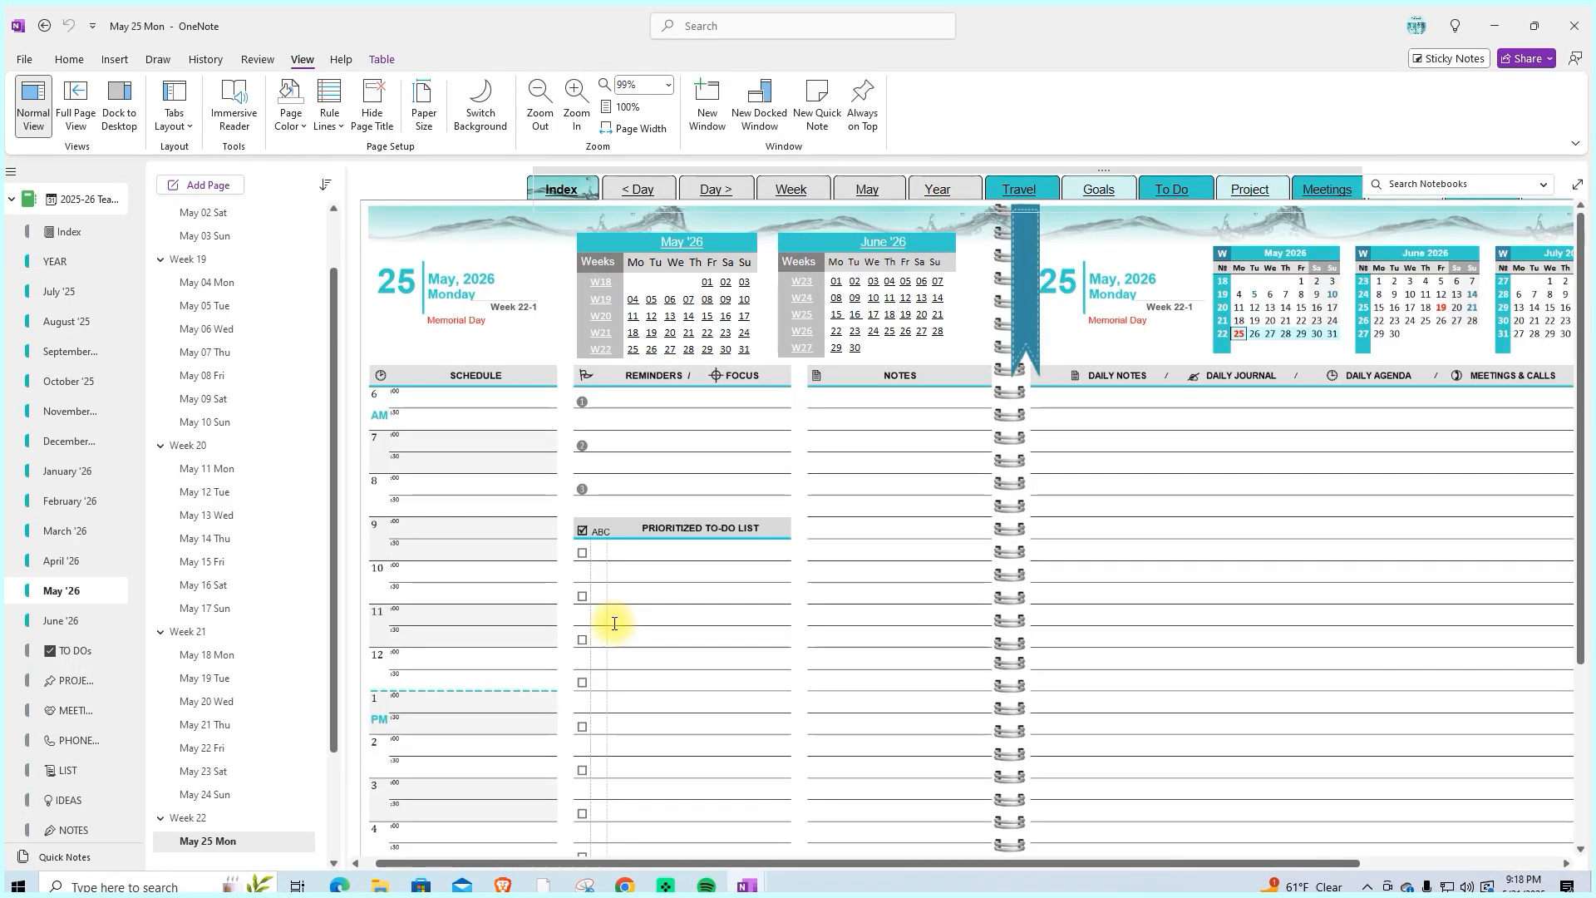
click(55, 261)
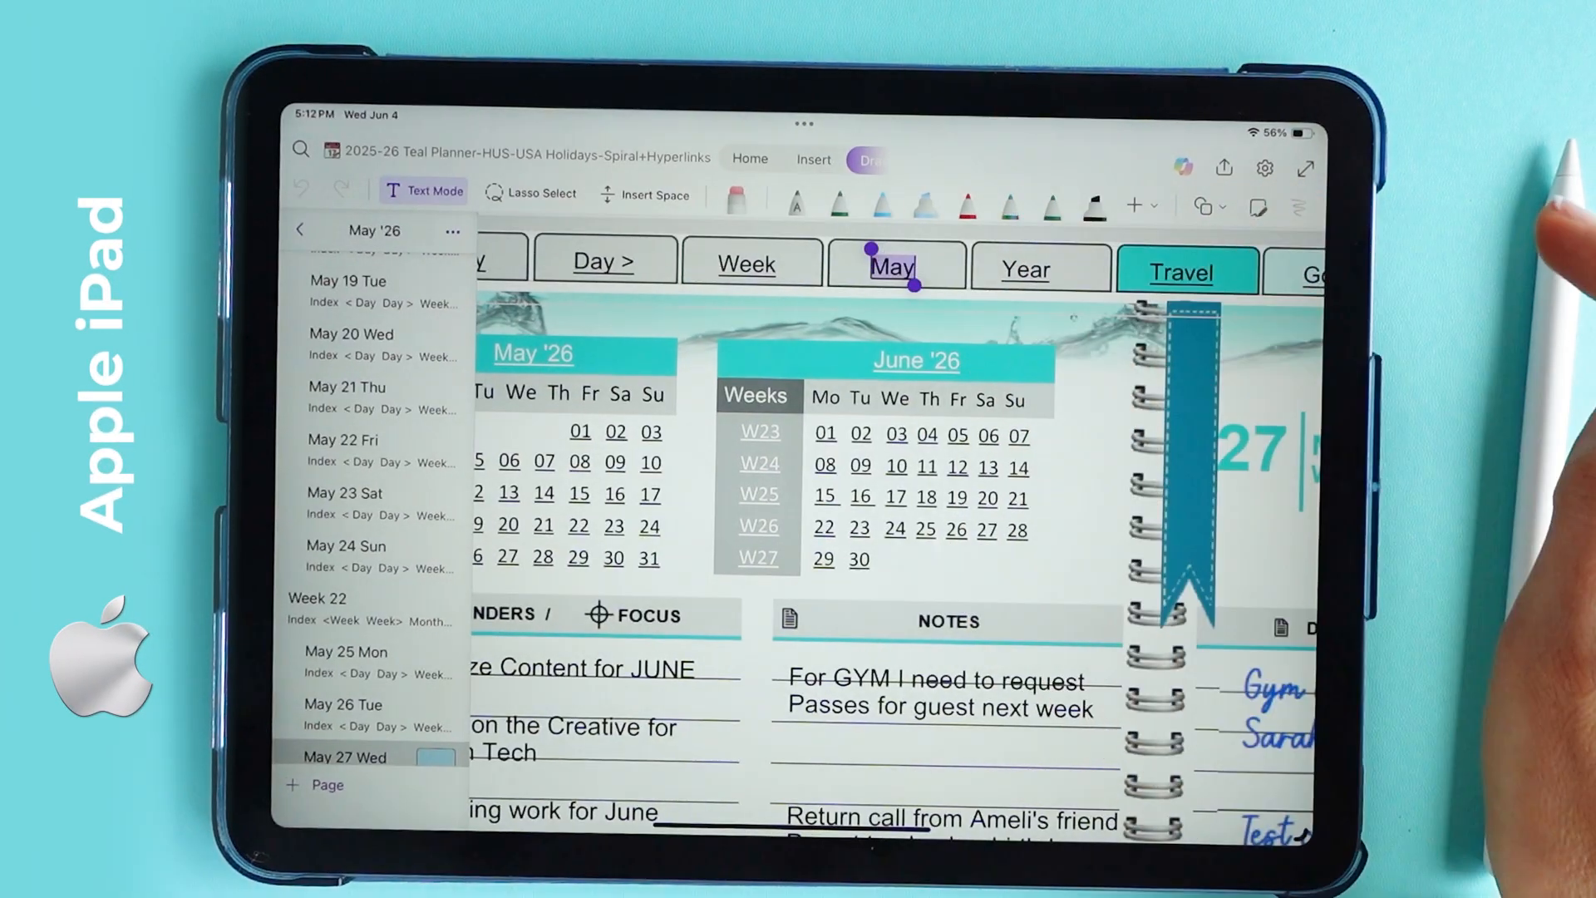
click(895, 269)
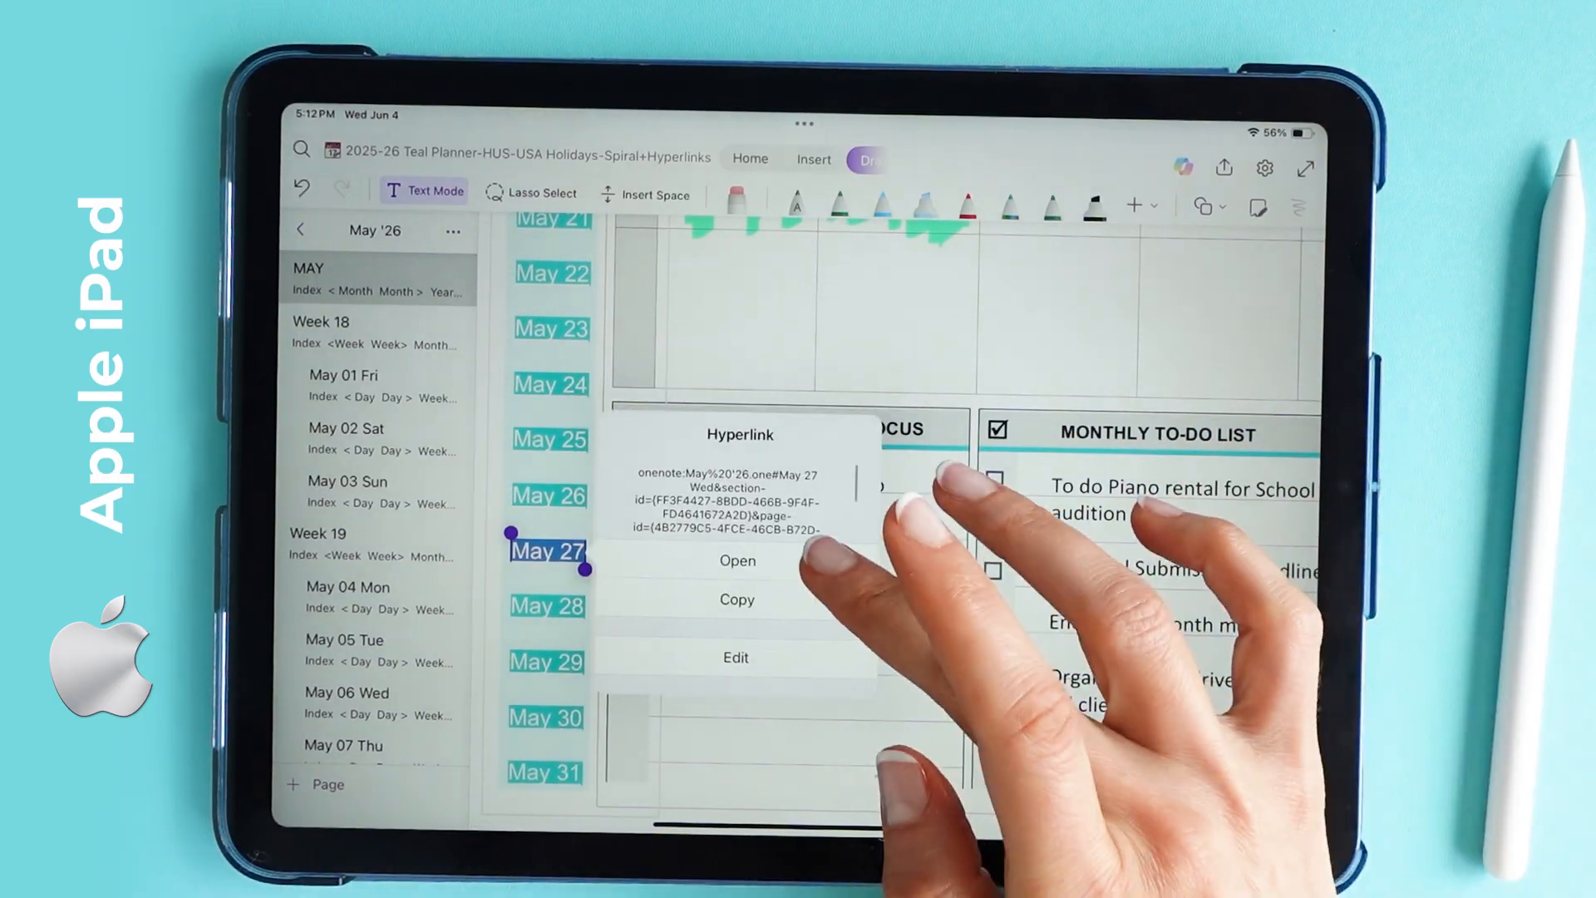
click(737, 560)
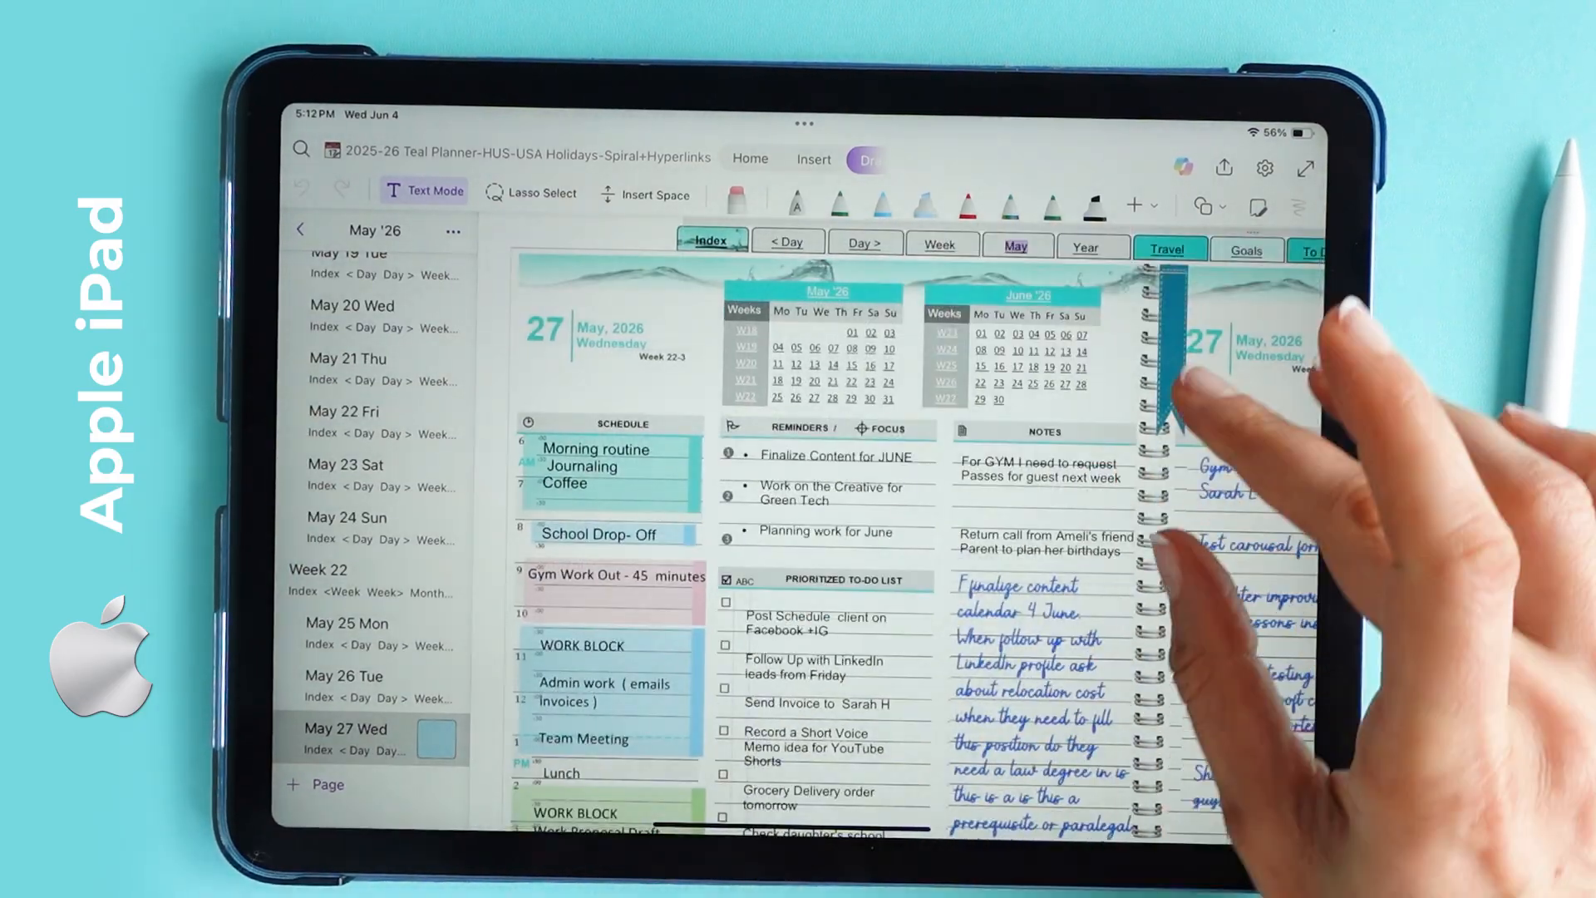
click(1081, 246)
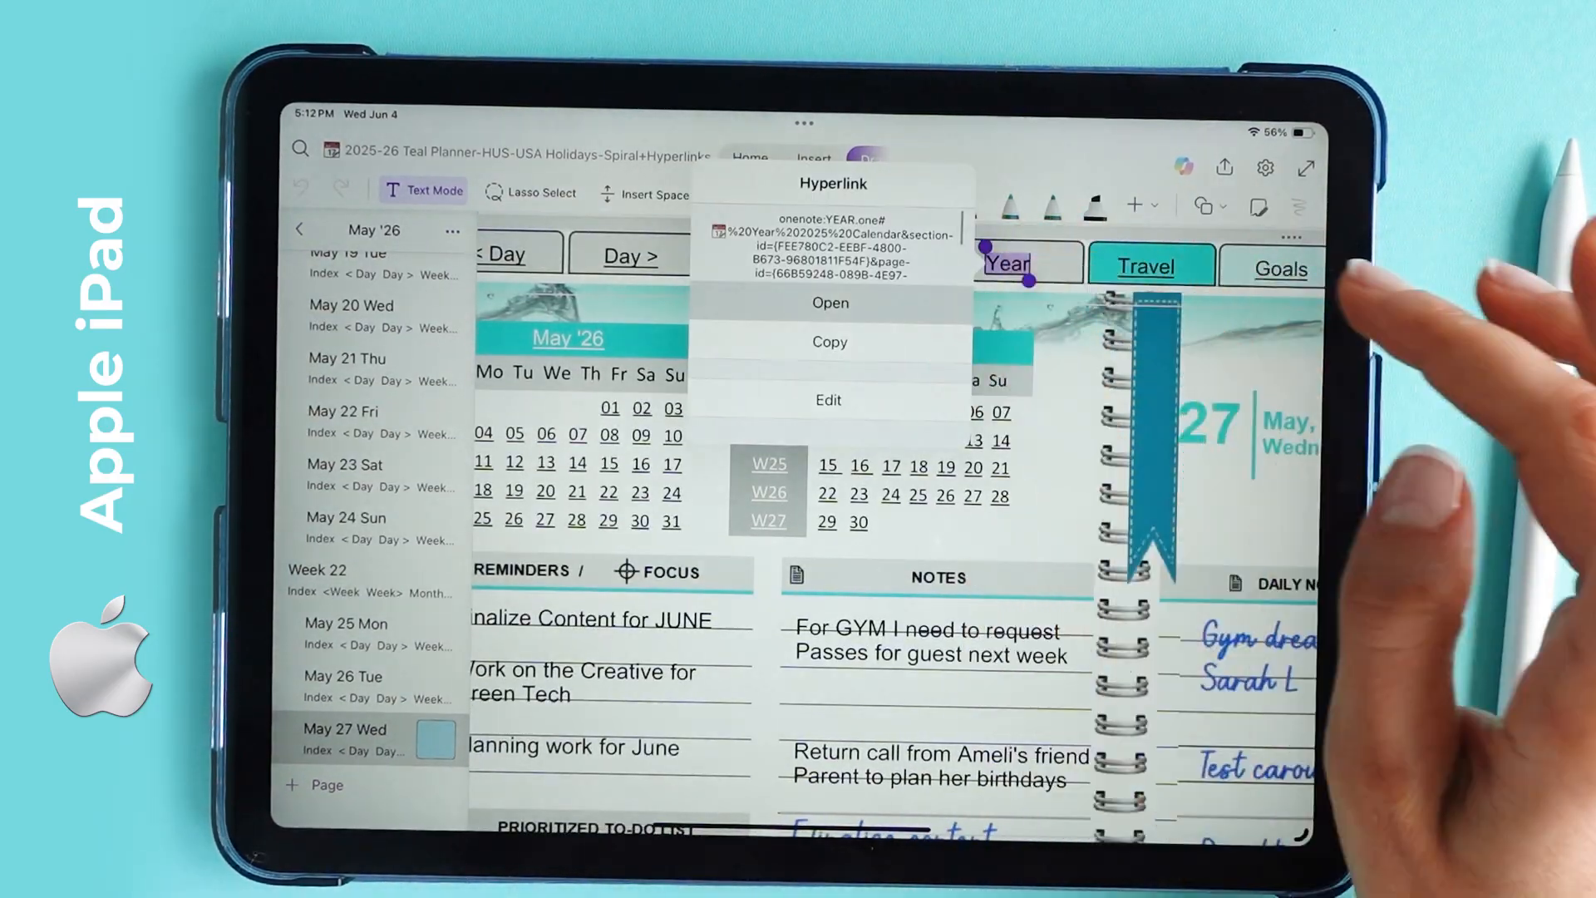
click(829, 303)
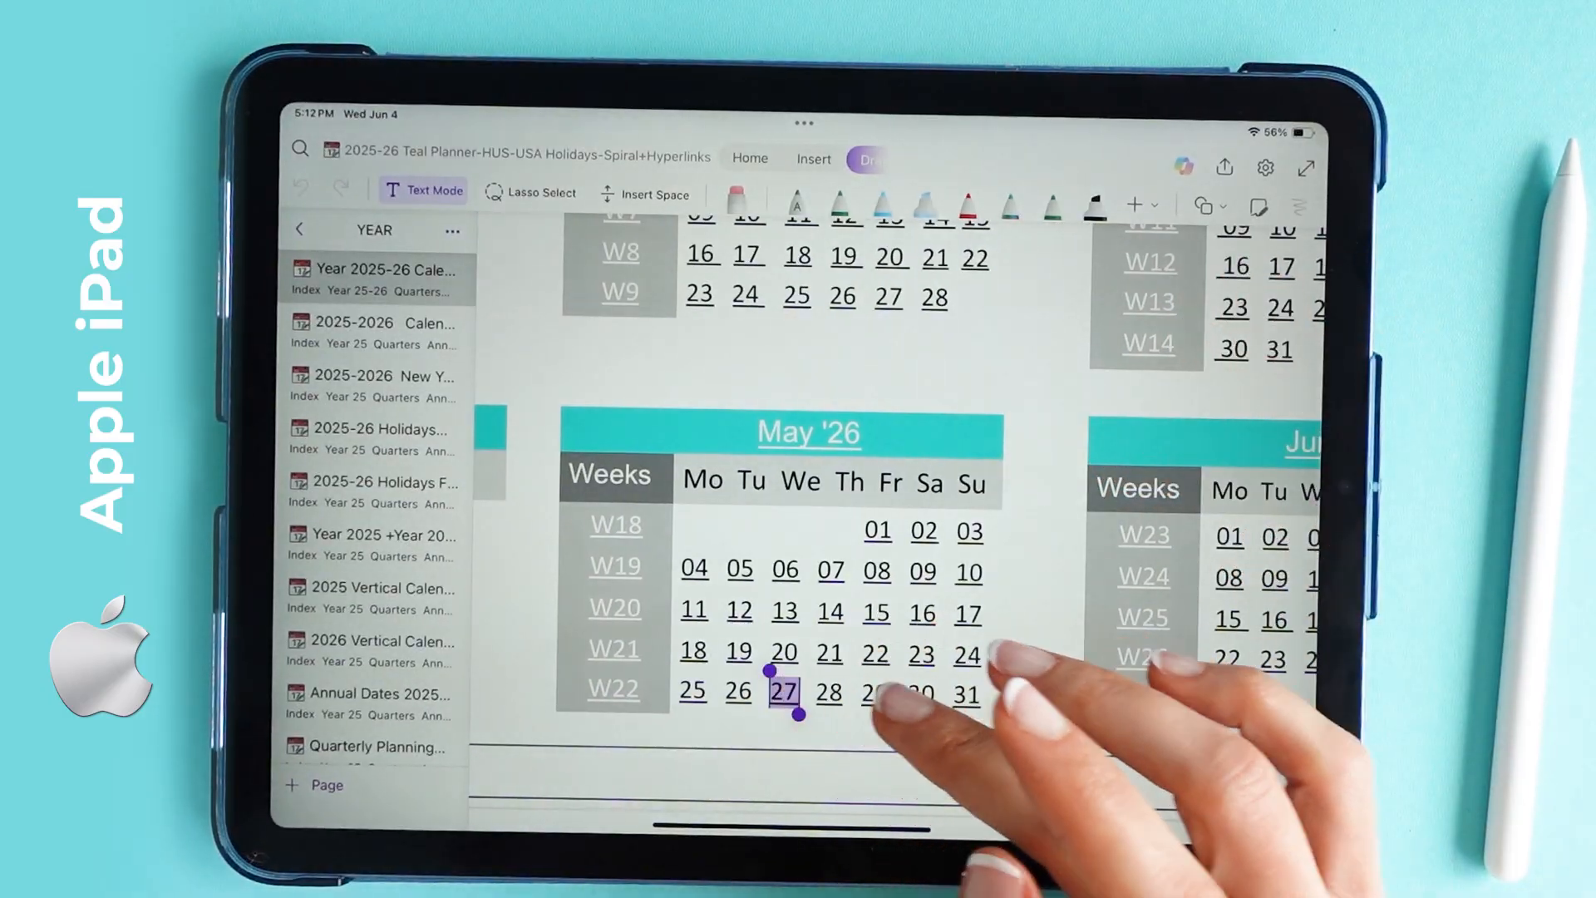
click(783, 691)
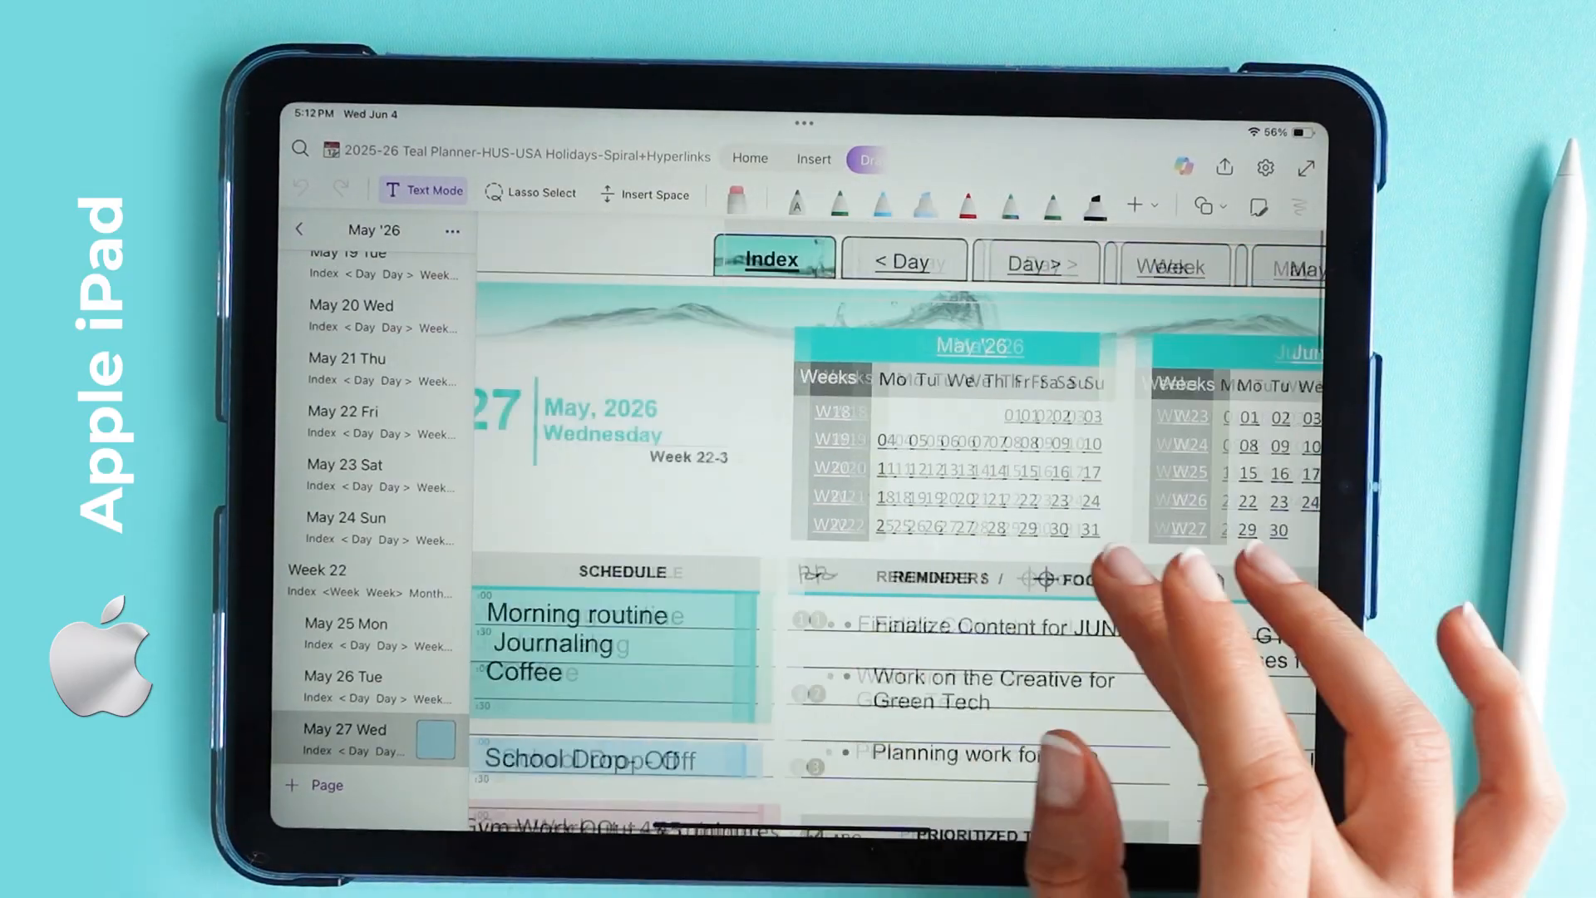